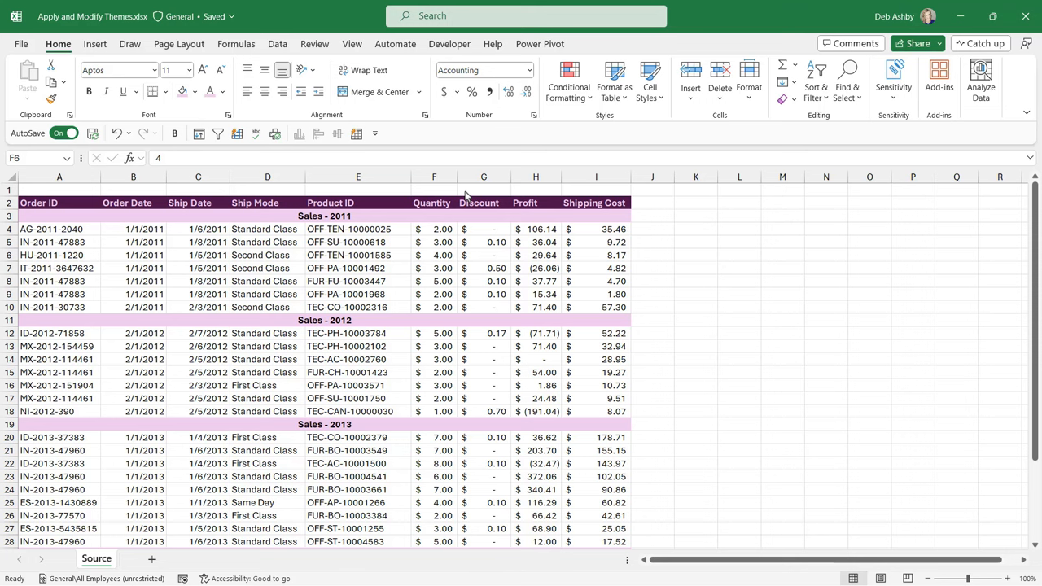
mouse_move(469, 215)
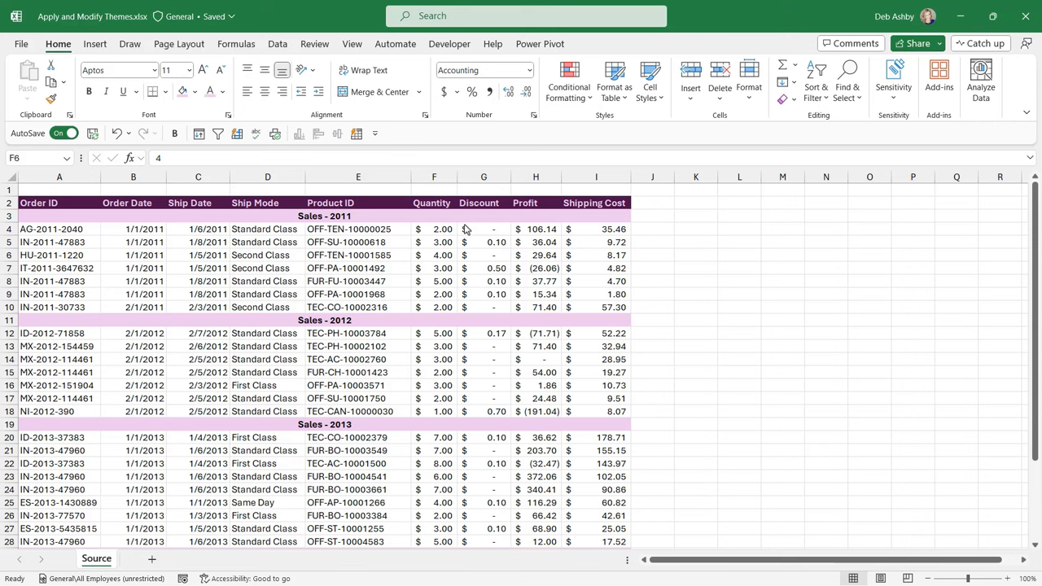
Step: Select cell E6 and show the Page Layout ribbon with its theme settings
left_click(358, 254)
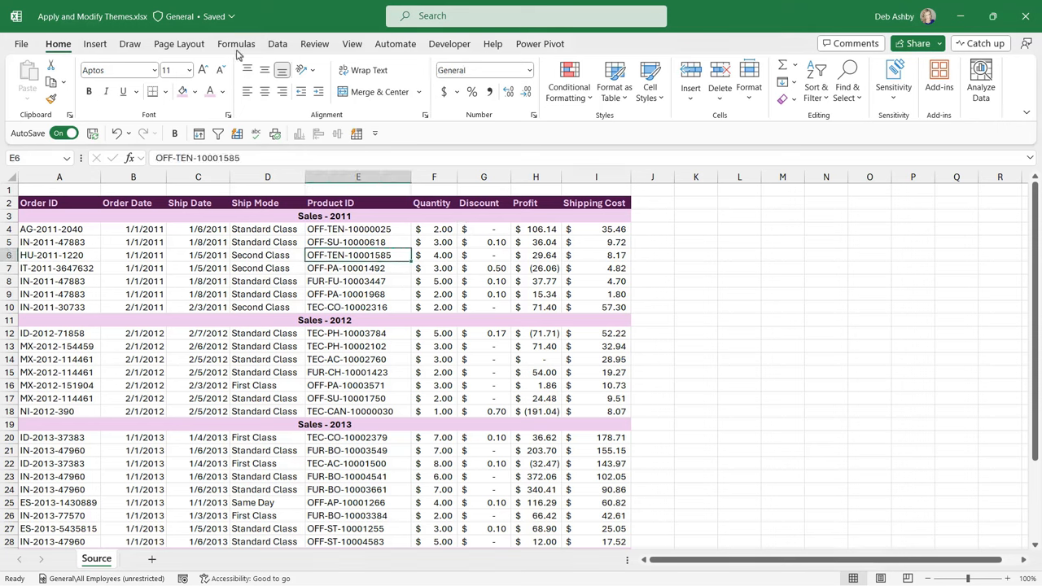
left_click(179, 44)
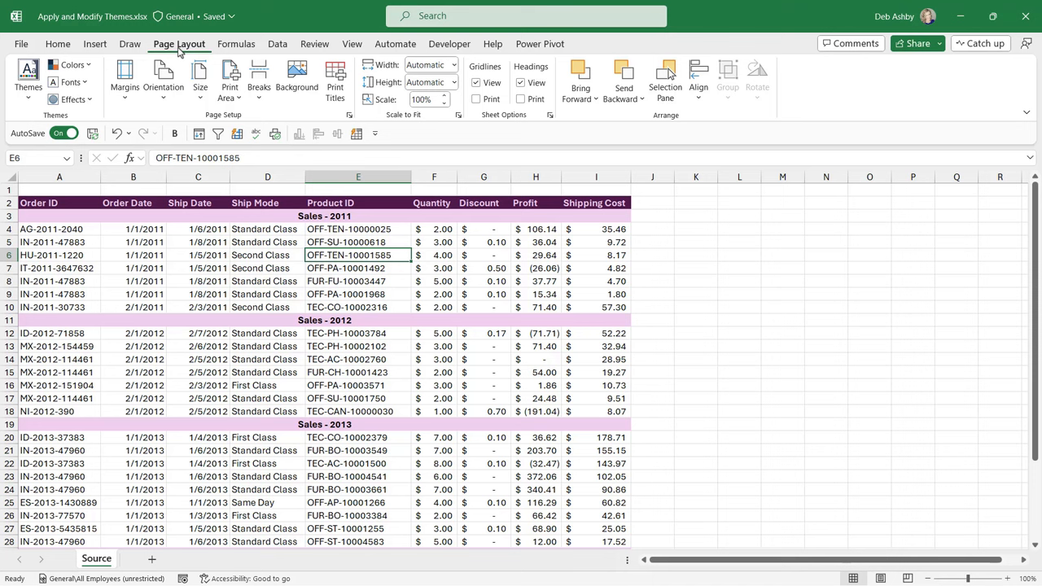
mouse_move(31, 114)
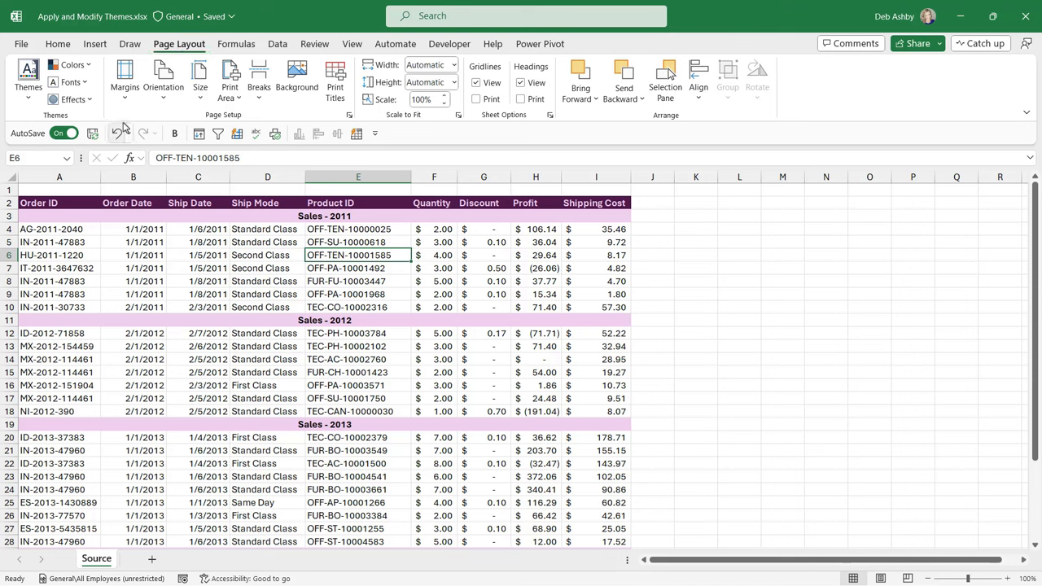
Step: Show the Themes gallery of custom and Office workbook themes over the sheet
left_click(28, 78)
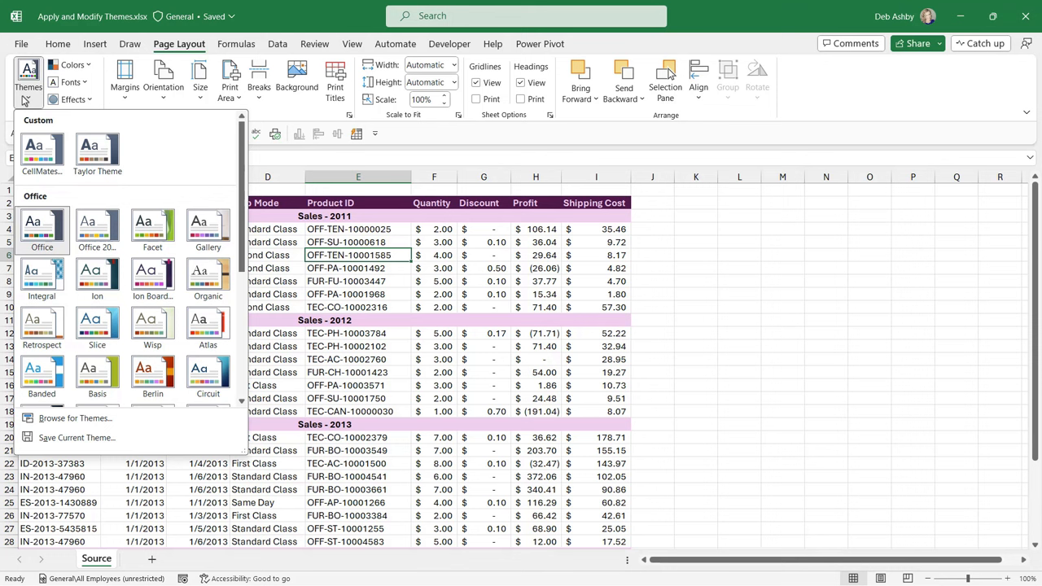
mouse_move(25, 98)
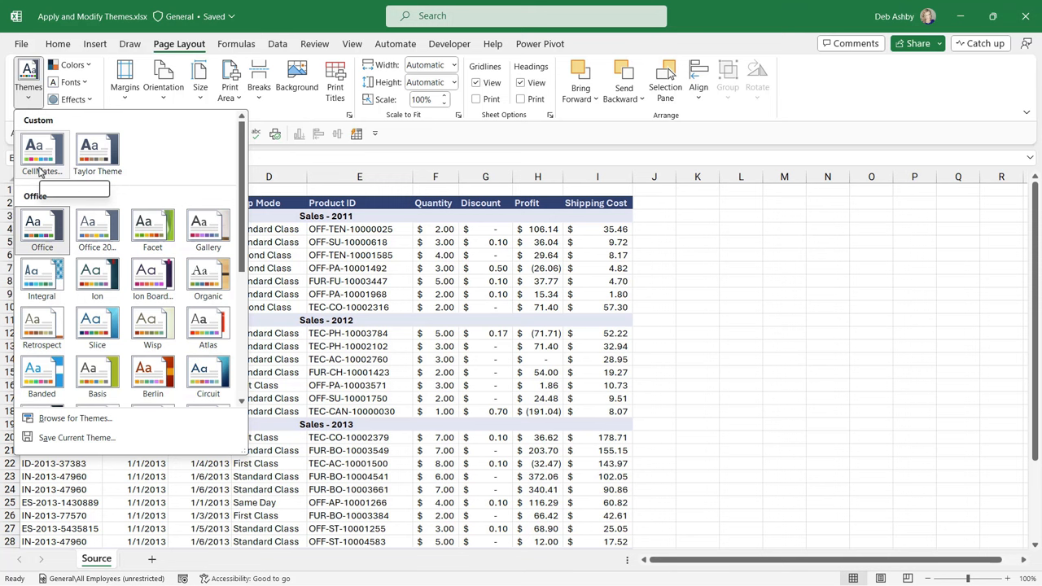
mouse_move(199, 153)
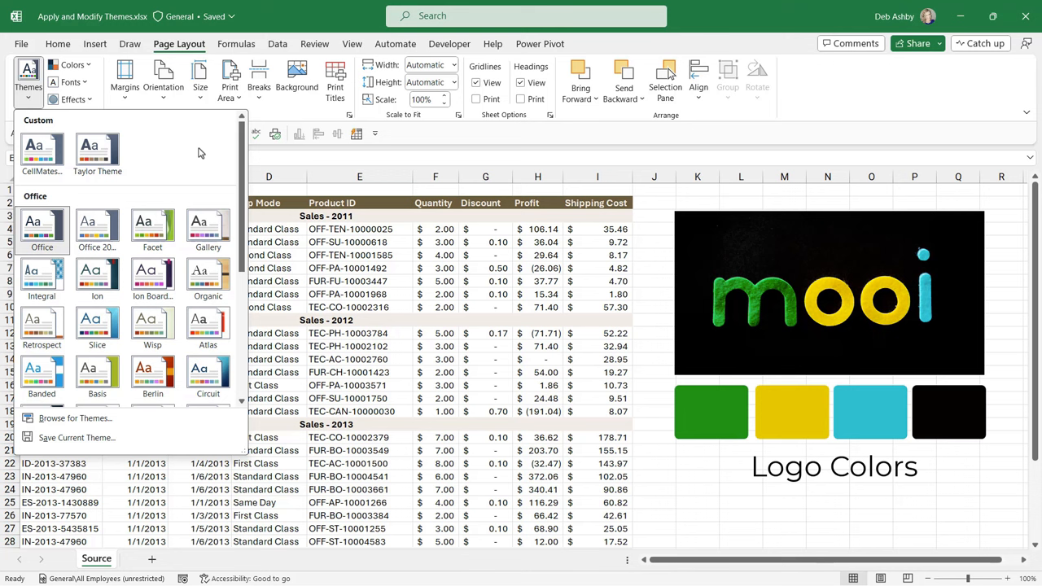
left_click(358, 254)
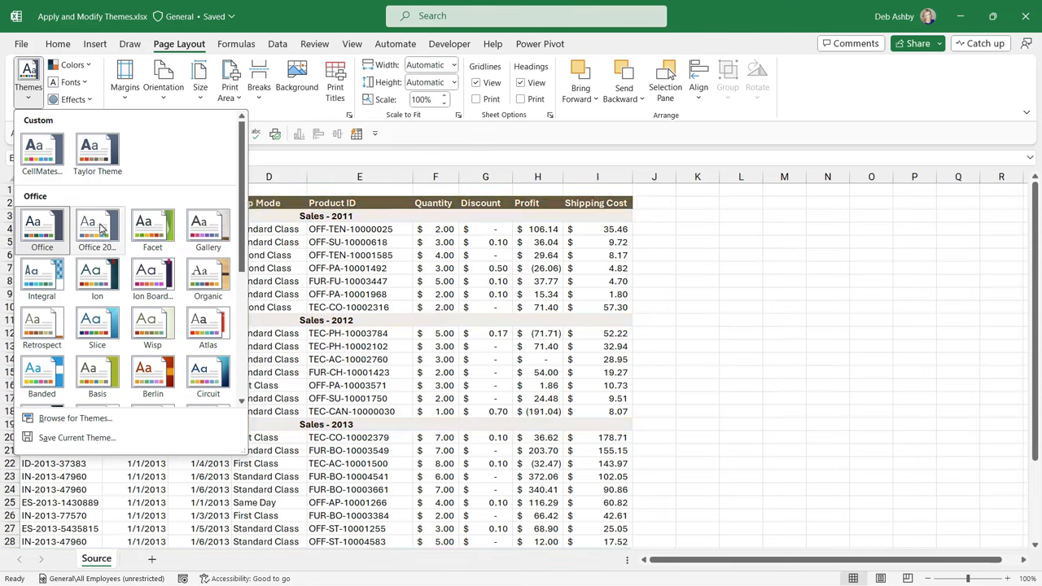
Step: Browse the Themes gallery and apply the Wisp theme with olive-green header rows
scroll("down", 3)
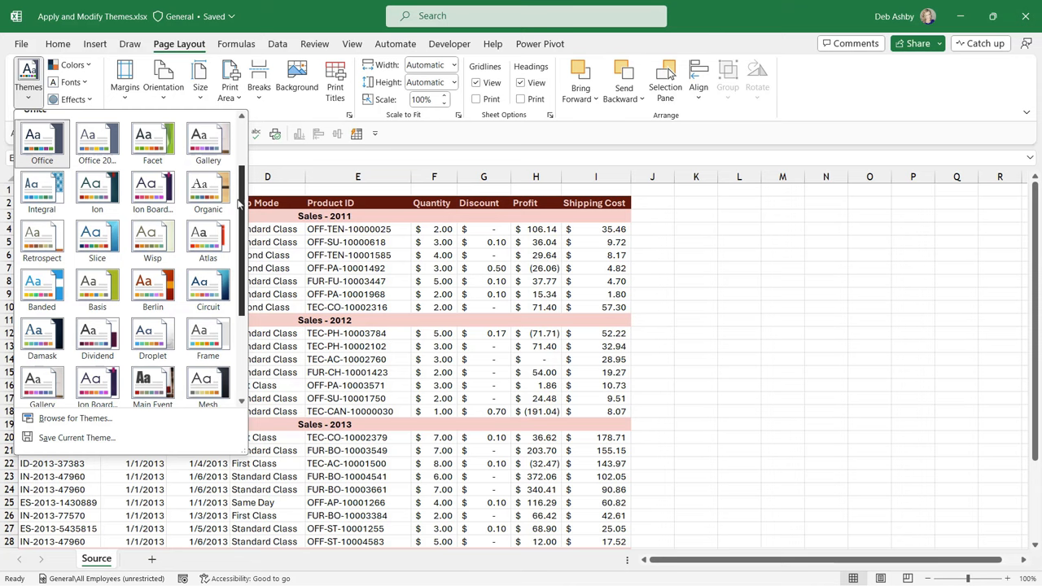
scroll("down", 3)
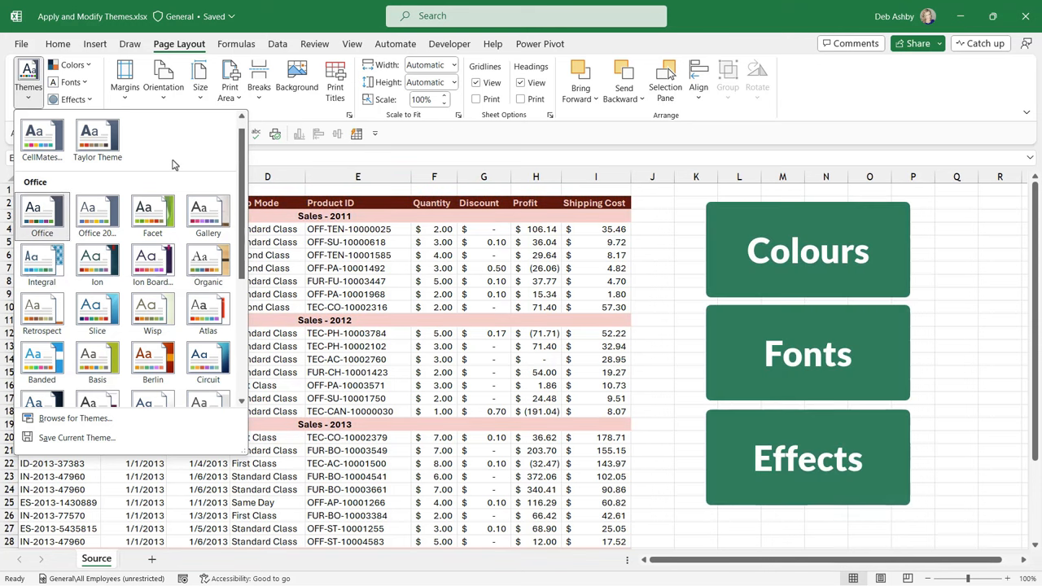
mouse_move(169, 166)
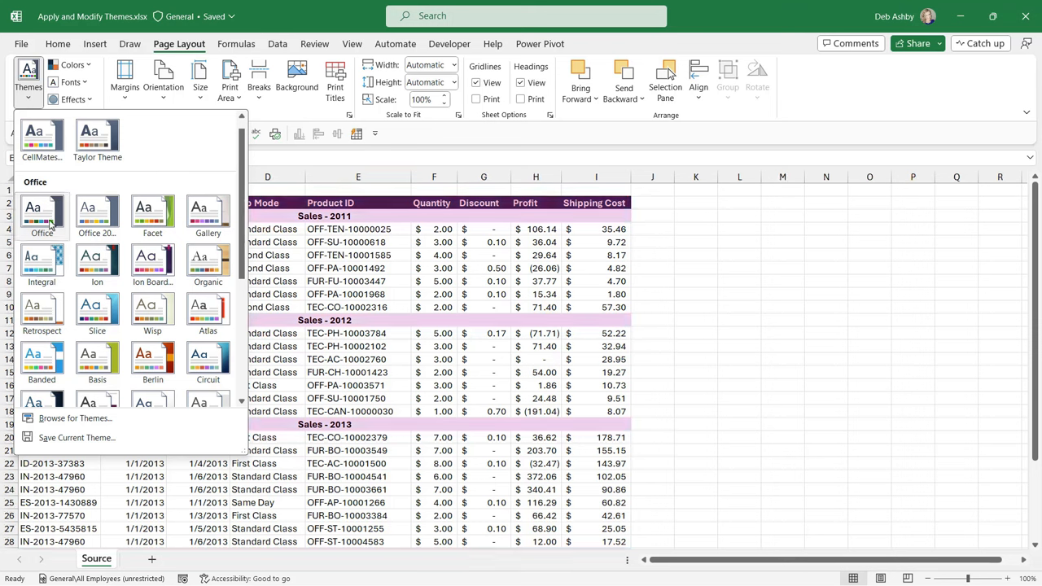
mouse_move(42, 212)
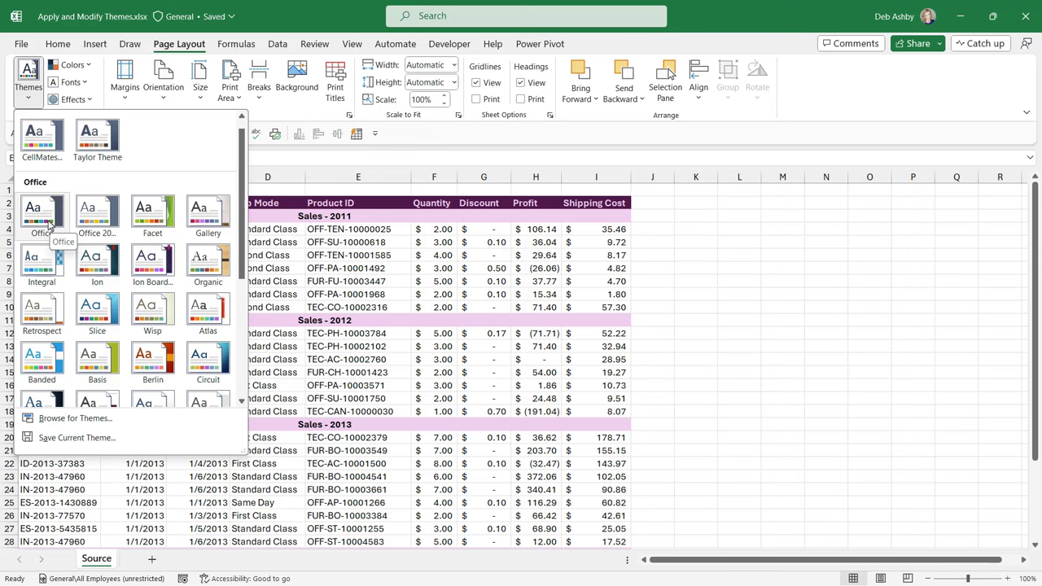
left_click(358, 254)
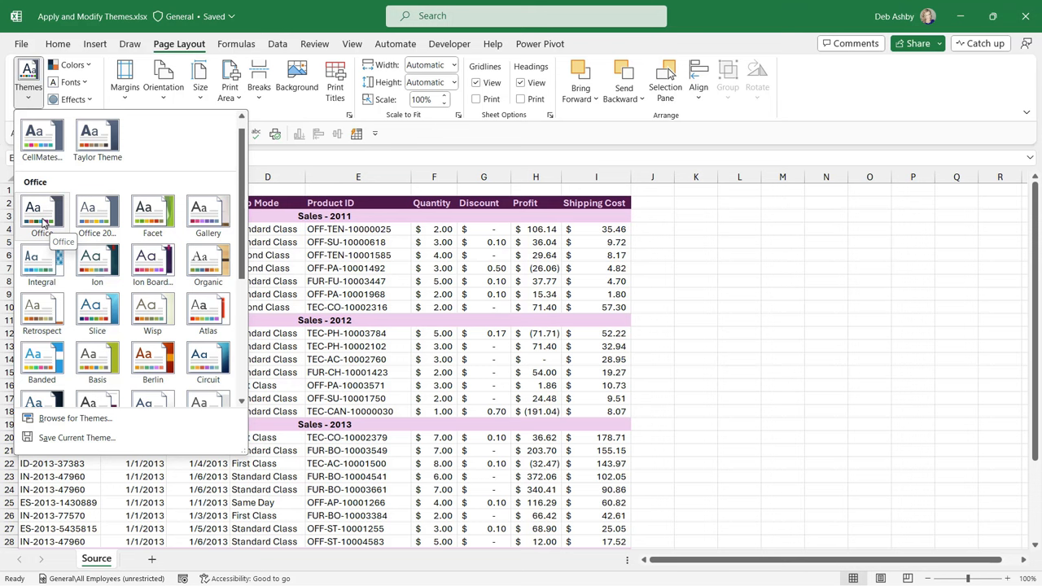
mouse_move(45, 226)
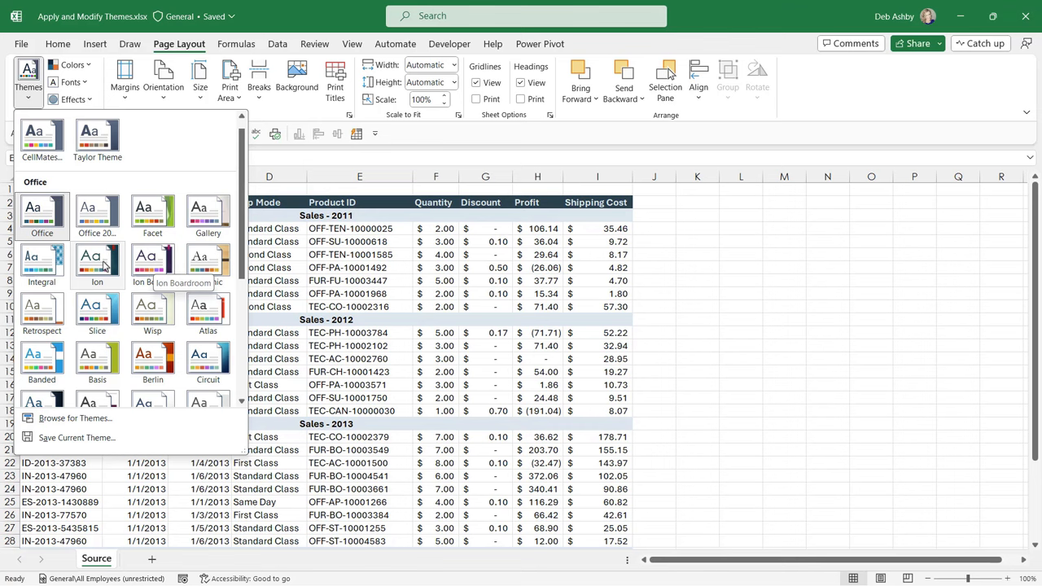
mouse_move(43, 260)
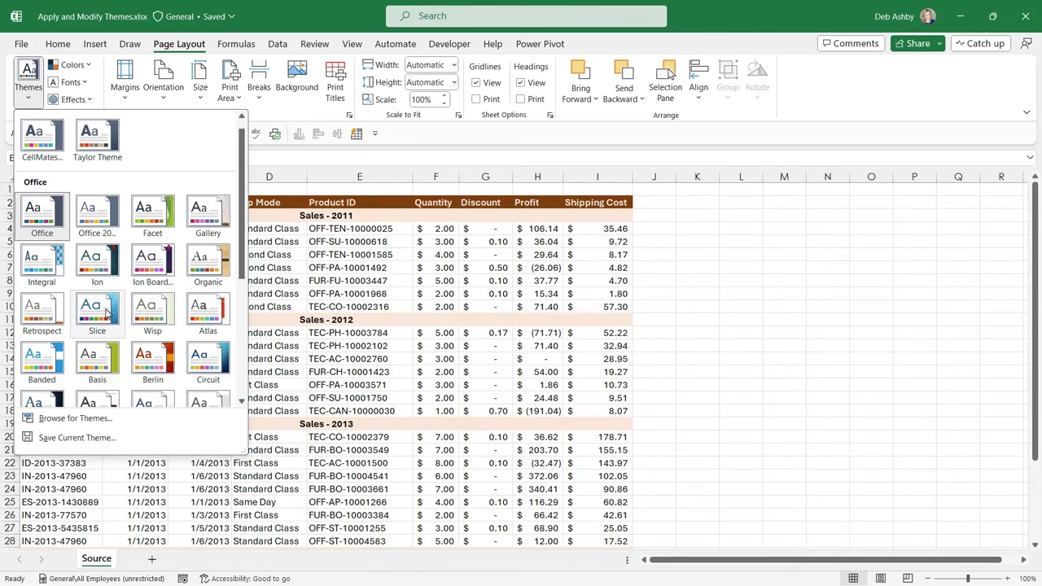
mouse_move(153, 313)
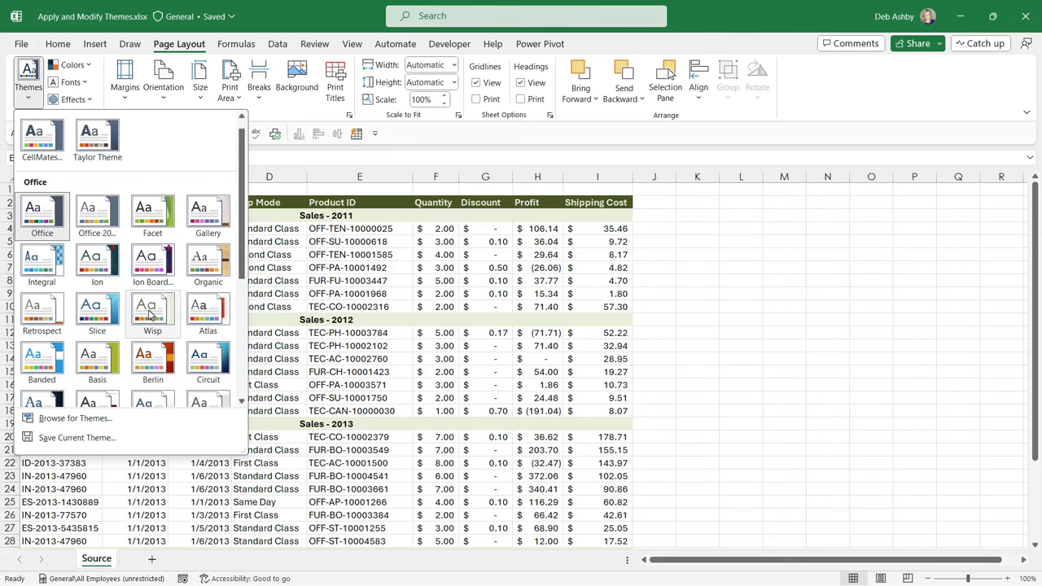
mouse_move(153, 312)
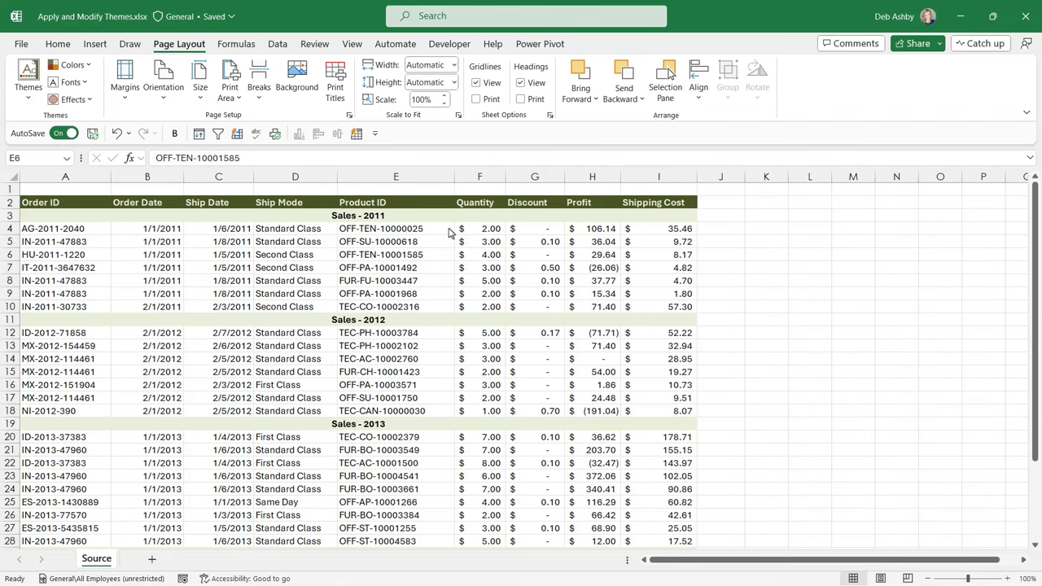
mouse_move(391, 231)
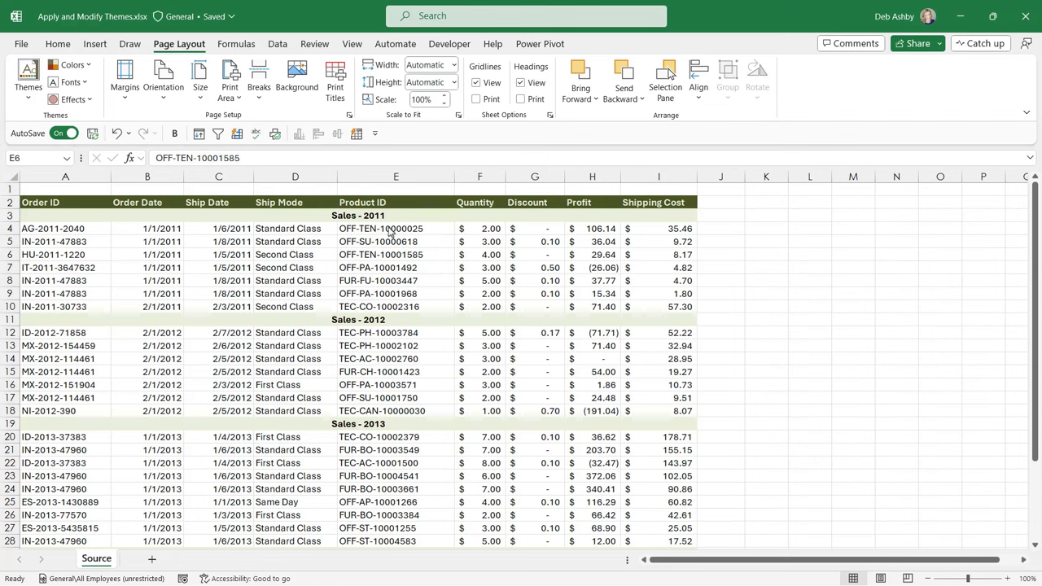
left_click(58, 44)
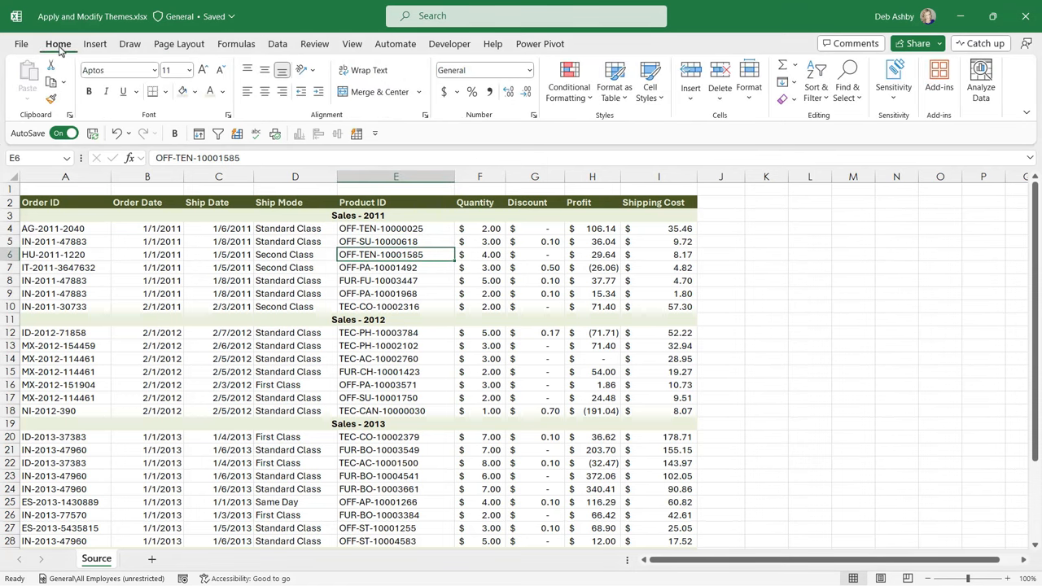
left_click(193, 91)
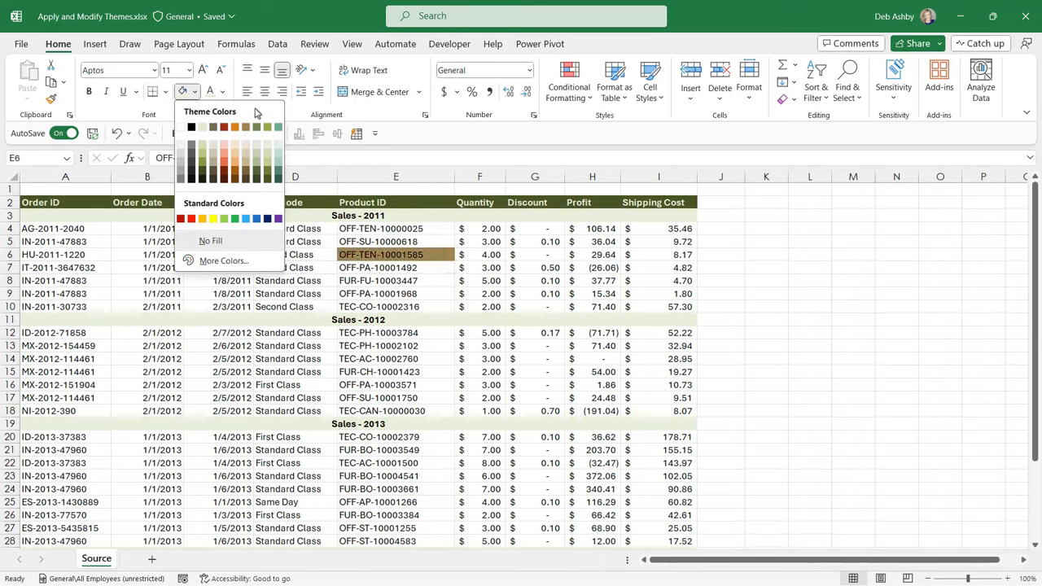
left_click(179, 44)
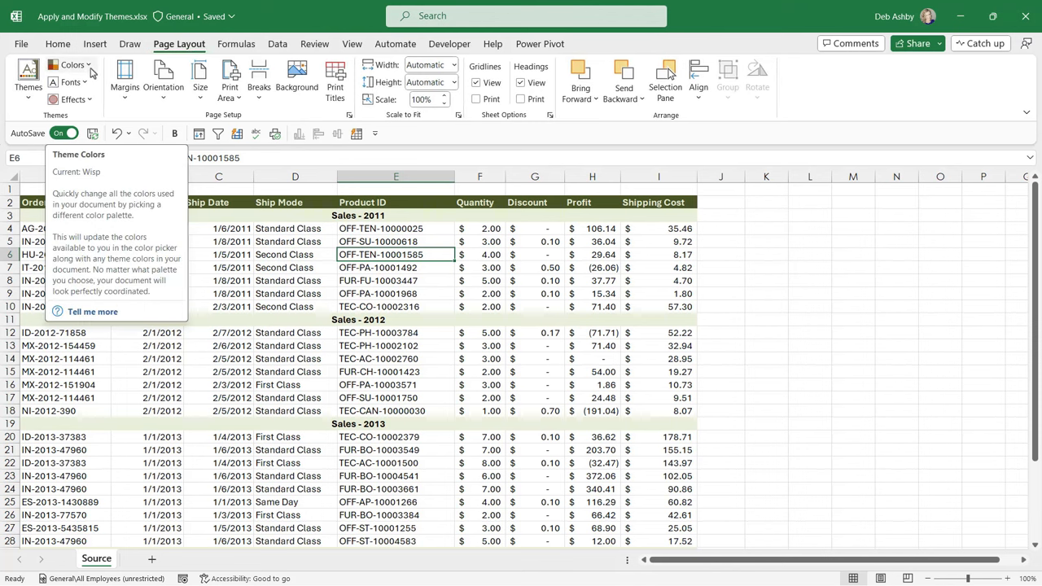
Step: Preview the theme colour palettes on the table, leaving the Wisp colours in place
left_click(72, 65)
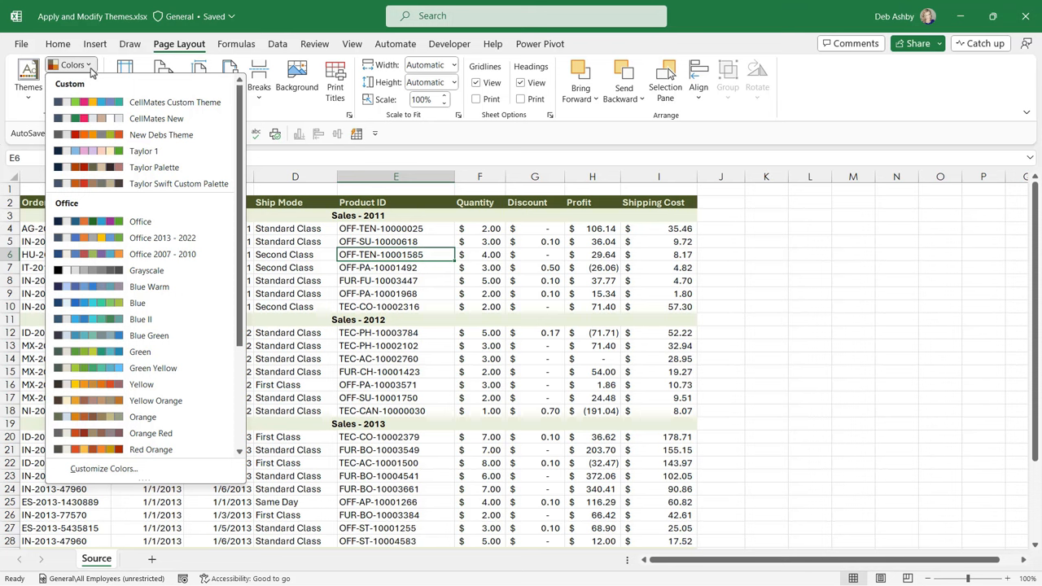
mouse_move(160, 218)
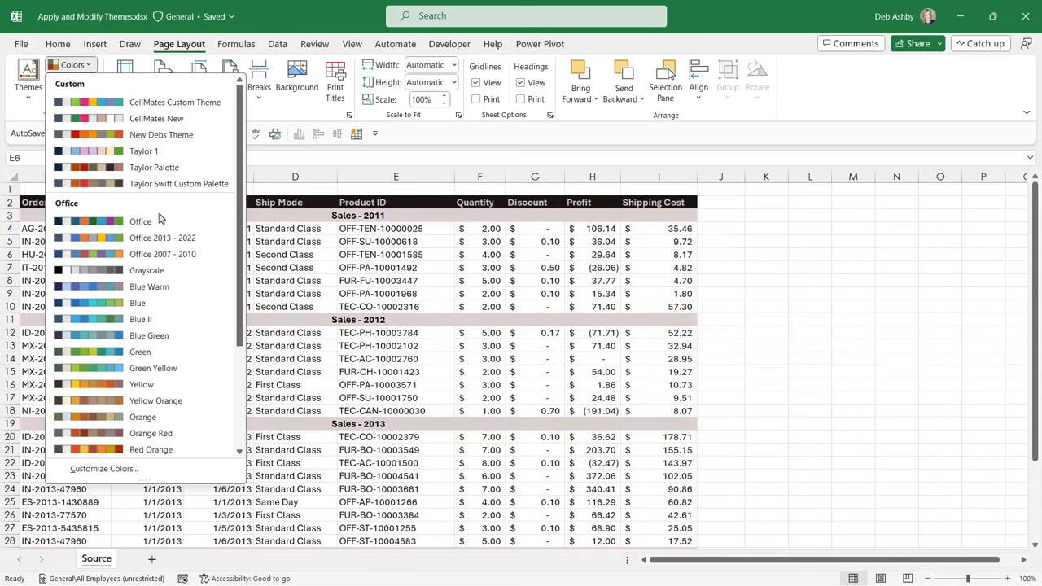
mouse_move(146, 270)
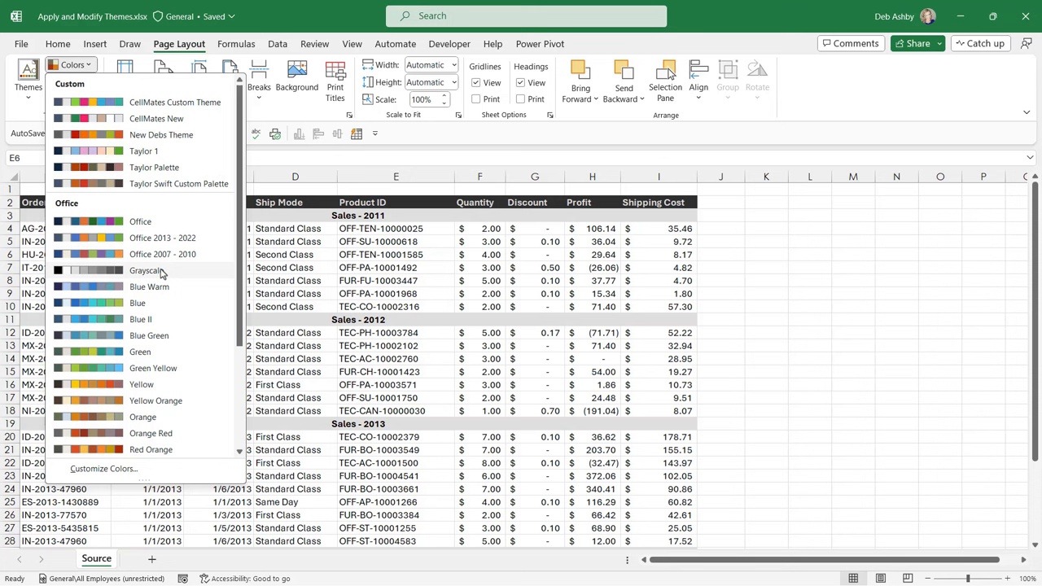
mouse_move(161, 336)
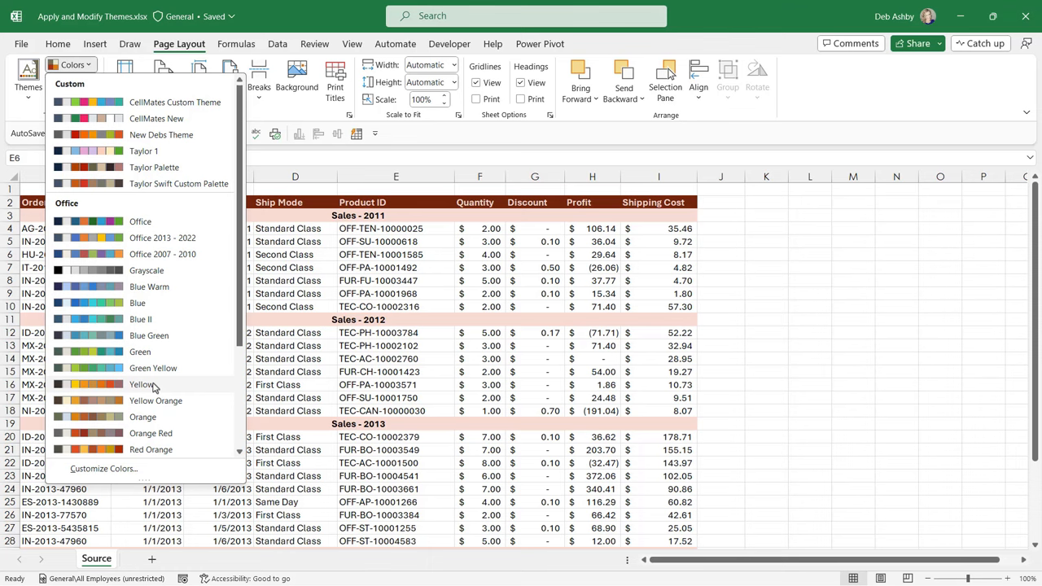
scroll("down", 3)
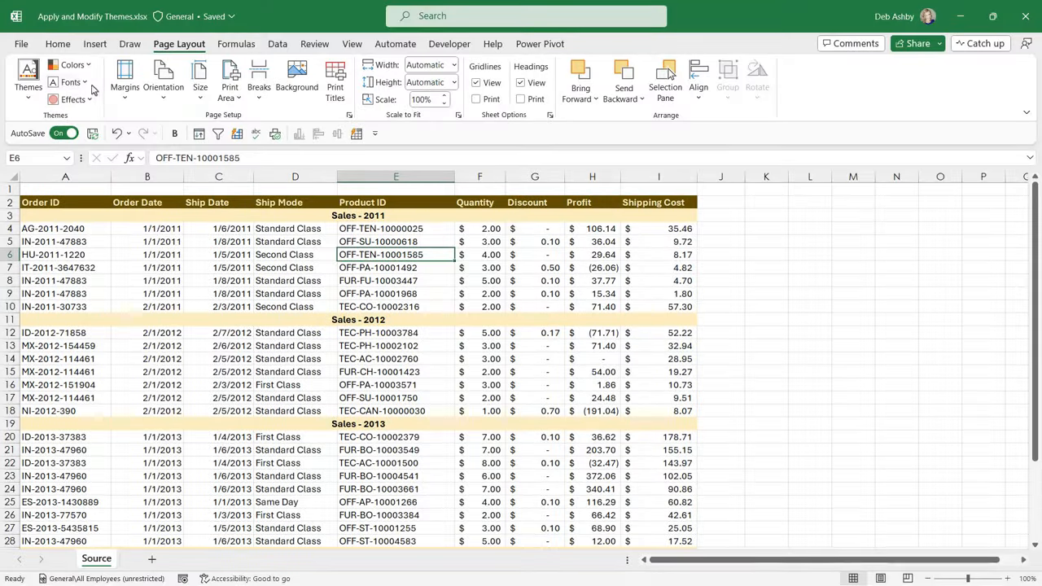
left_click(70, 81)
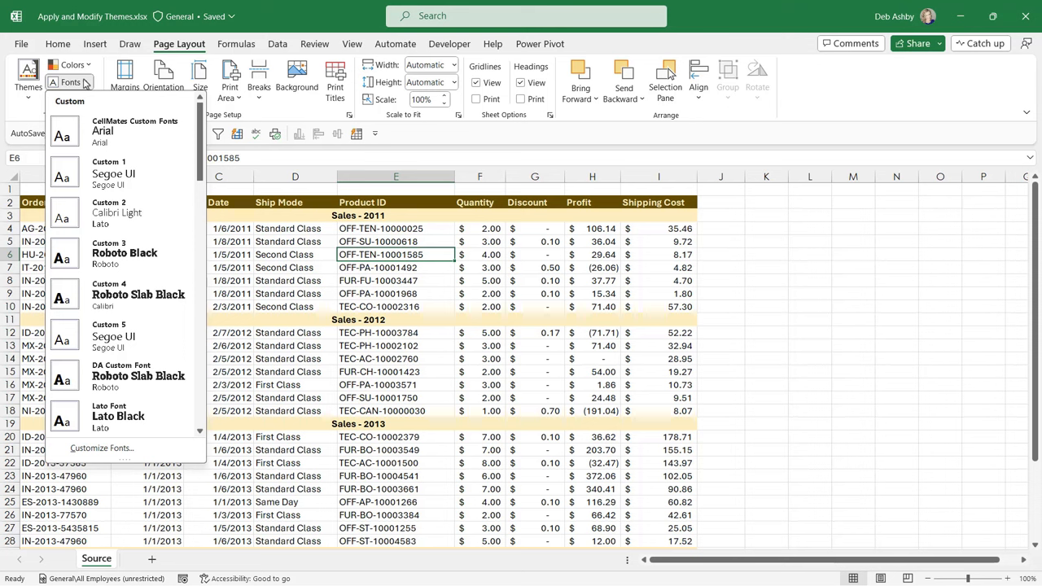
mouse_move(123, 137)
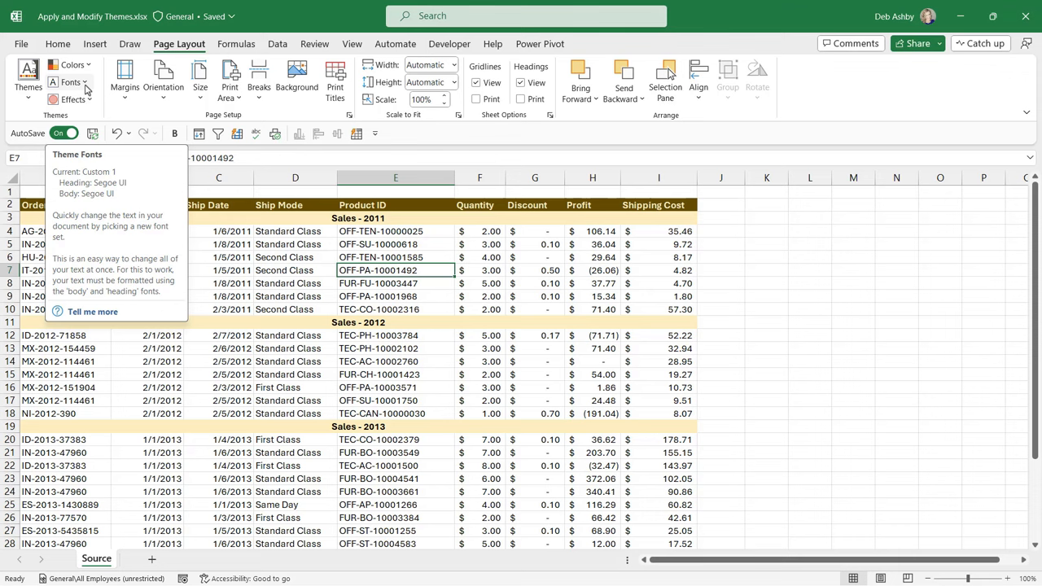
left_click(68, 82)
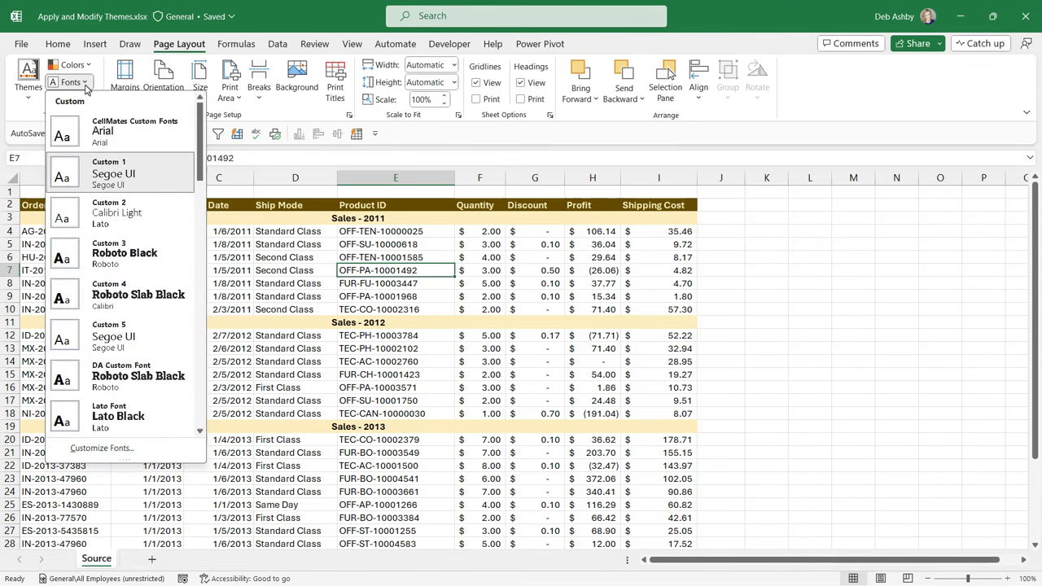
mouse_move(332, 157)
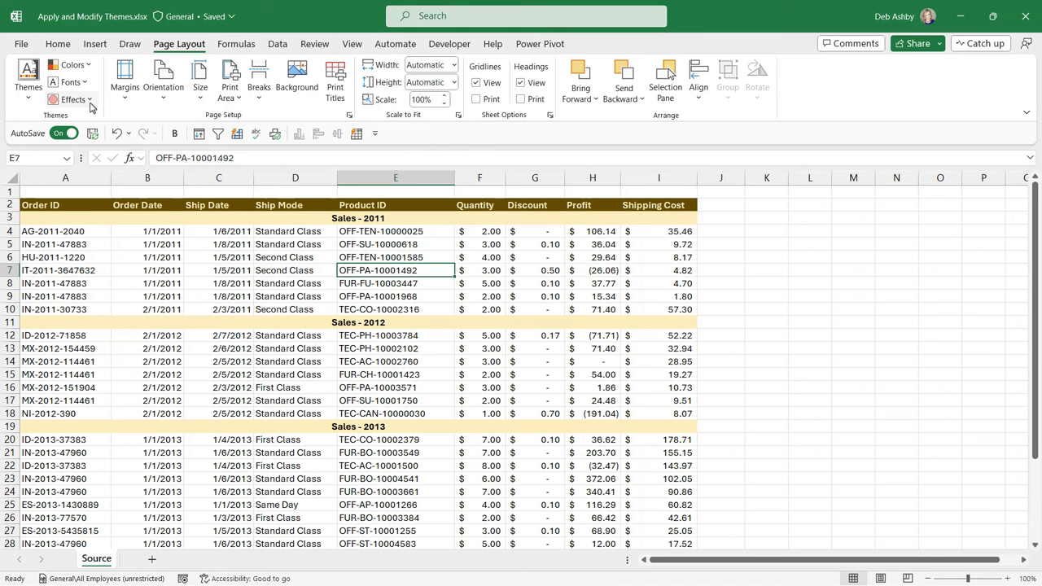
left_click(69, 100)
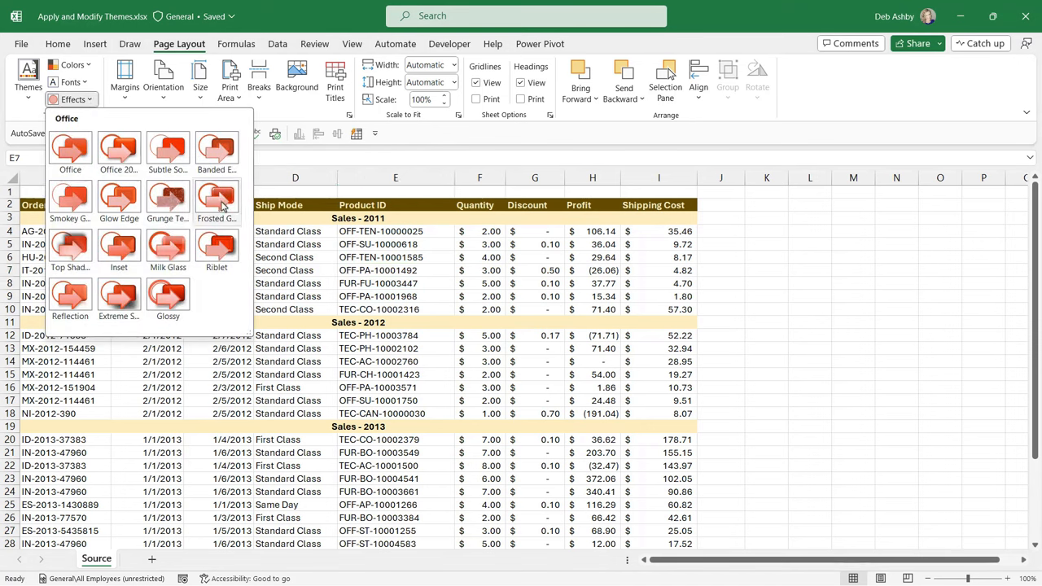
mouse_move(216, 154)
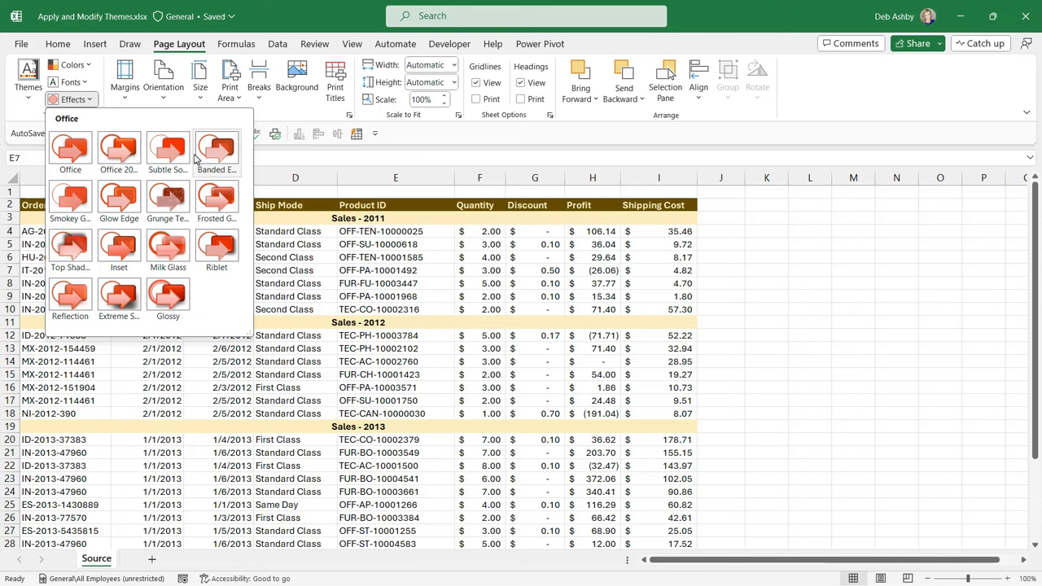
mouse_move(168, 150)
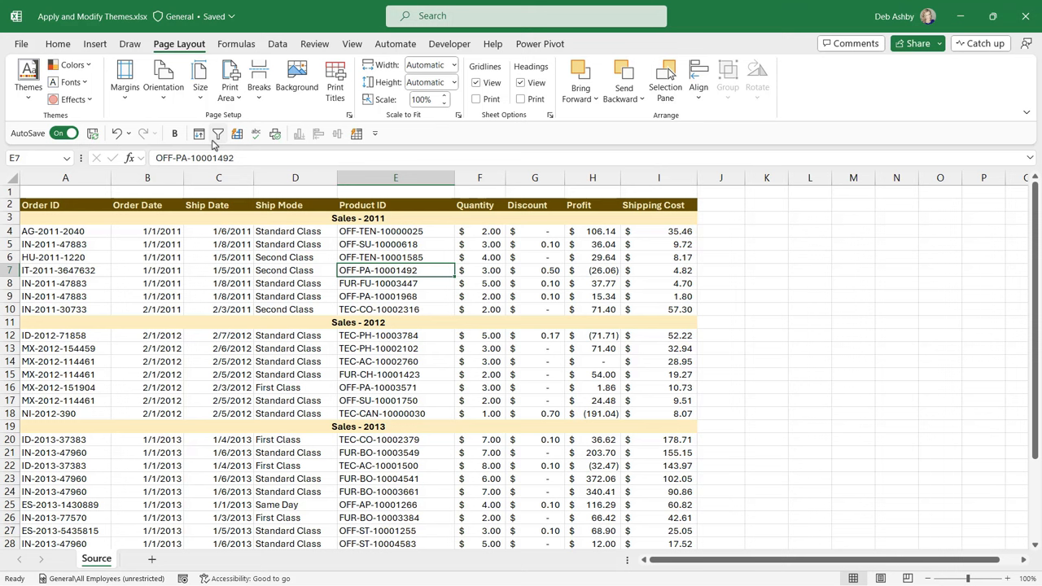
mouse_move(471, 136)
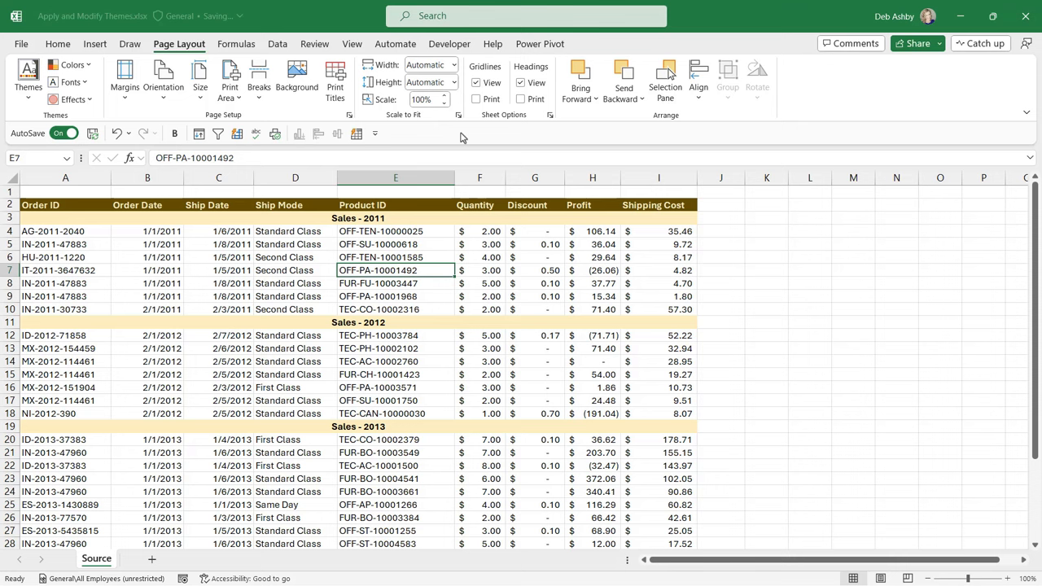
left_click(218, 218)
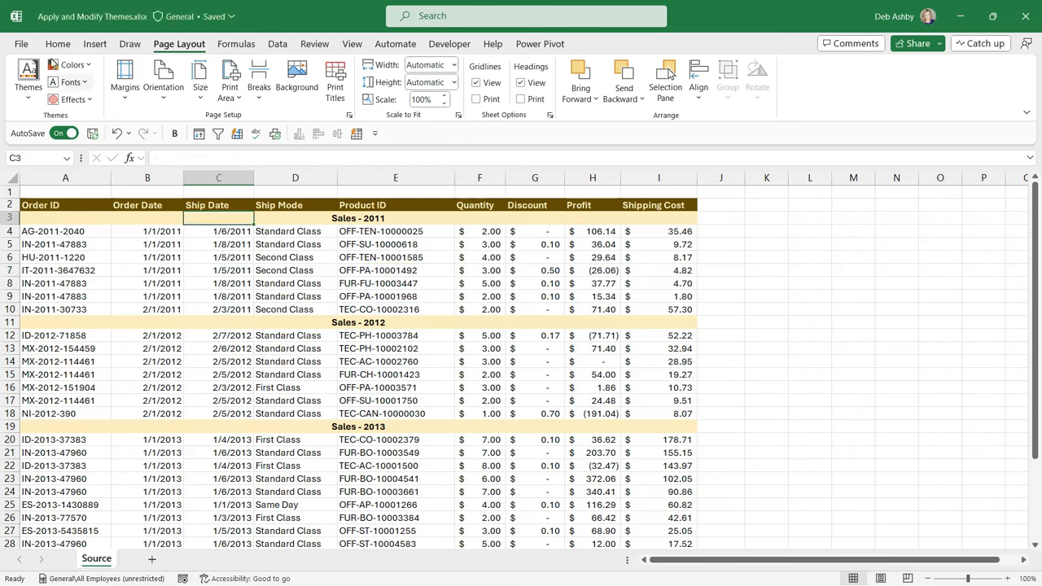
Step: Fill the table's header row with Dark Blue from the standard fill colours
left_click(58, 43)
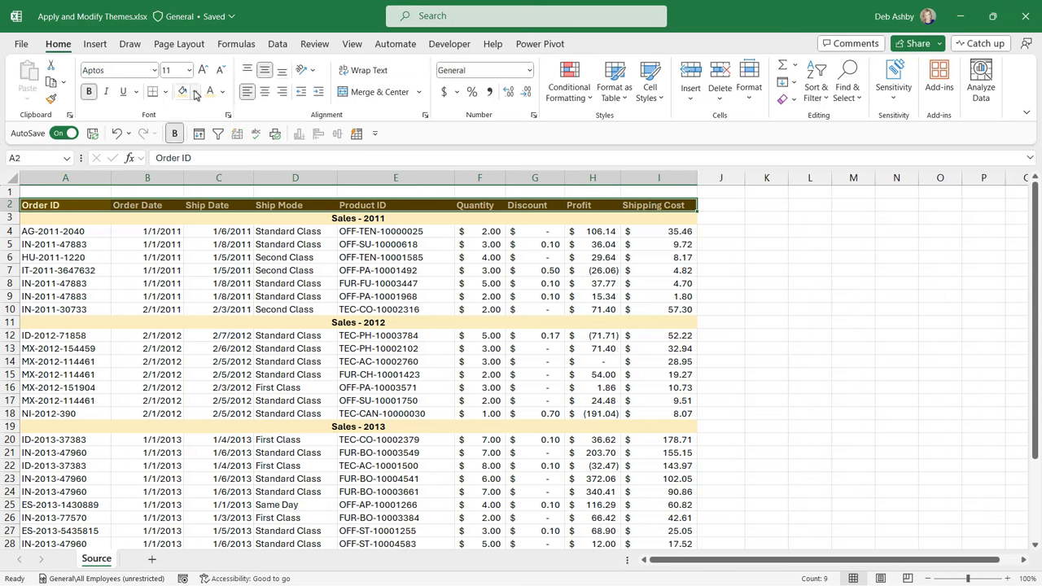
left_click(195, 92)
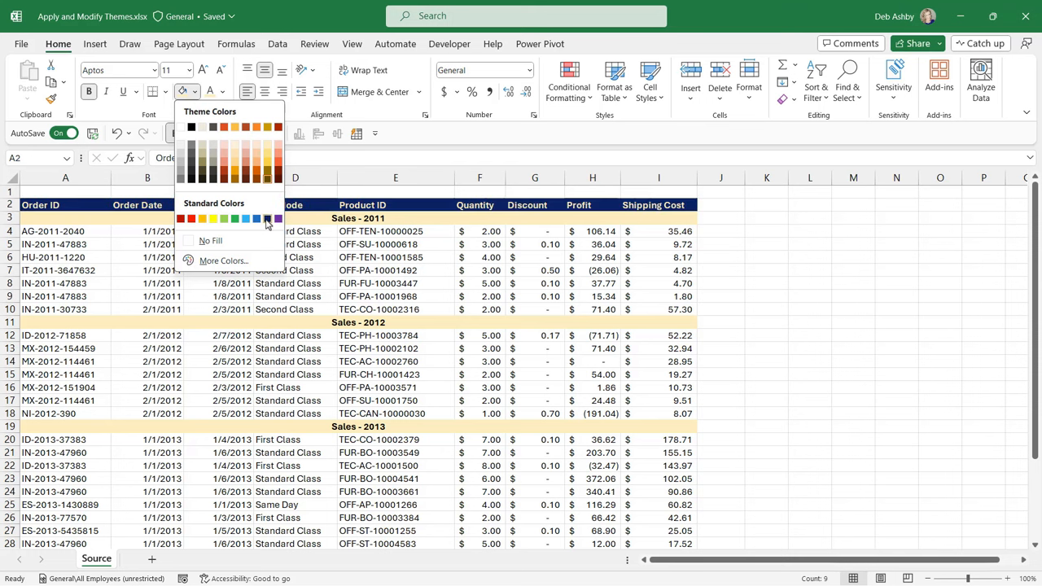
left_click(267, 218)
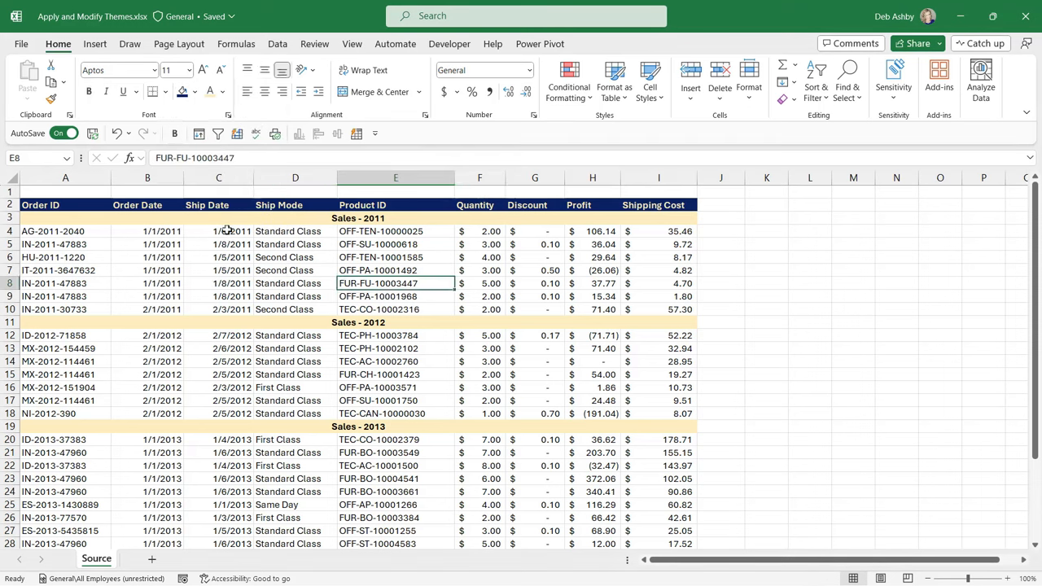
Step: Preview document themes from the Themes gallery while keeping the navy header row
left_click(179, 44)
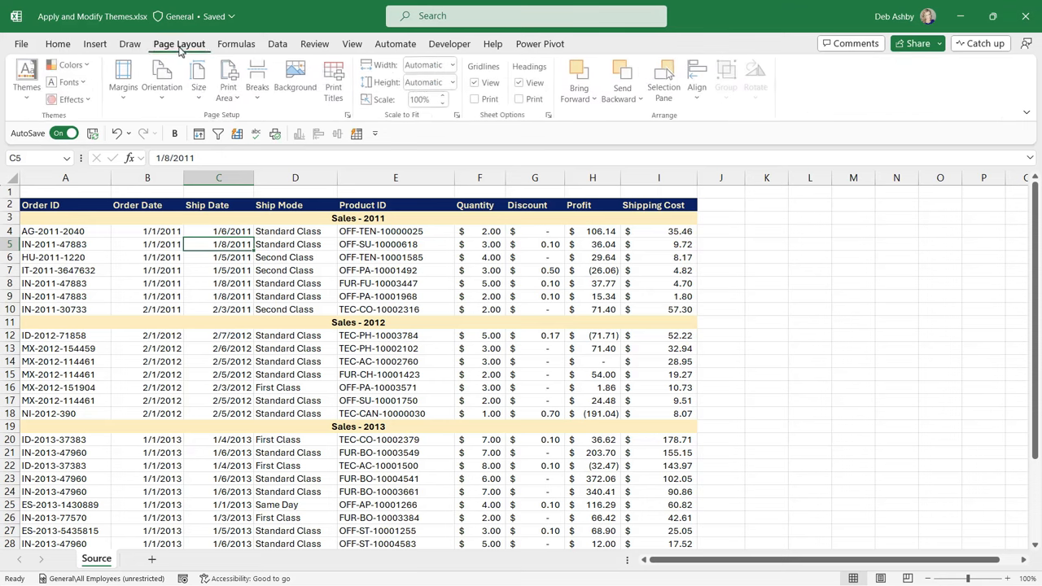
left_click(26, 82)
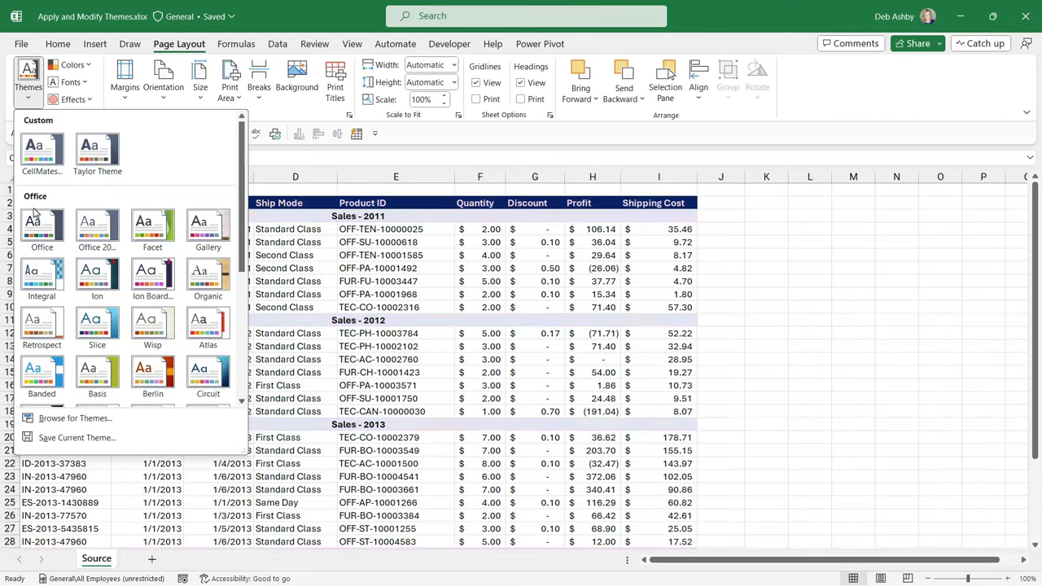
mouse_move(43, 225)
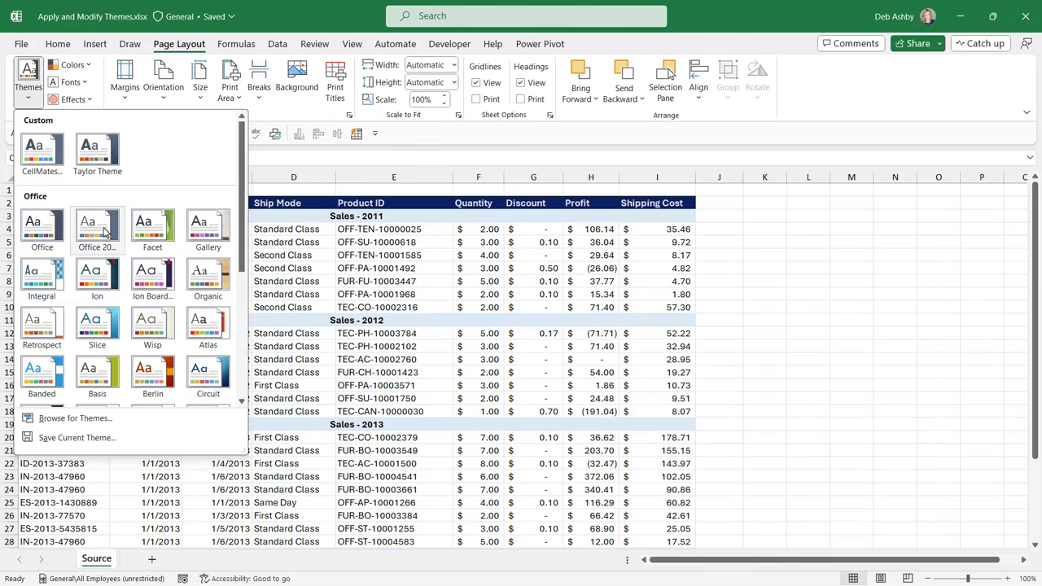
mouse_move(153, 225)
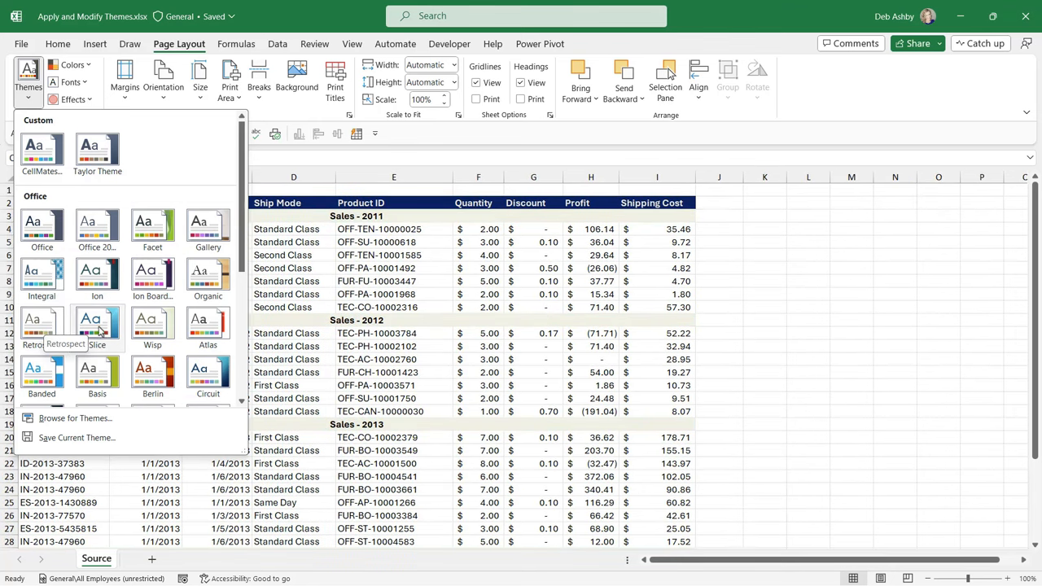
mouse_move(153, 326)
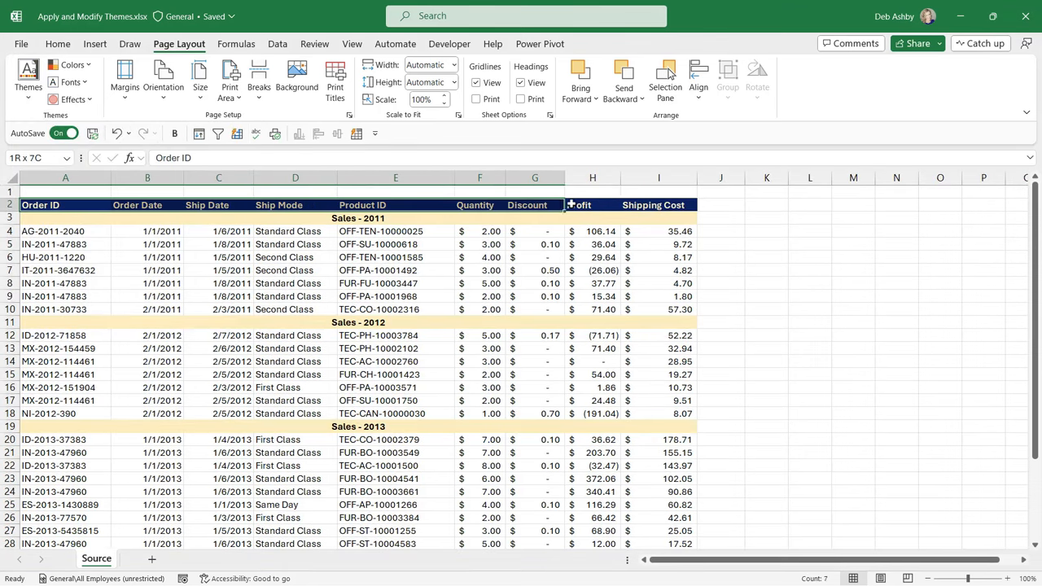
Step: Undo the dark blue header fill, restoring dark brown, and return to the theme options
left_click(59, 44)
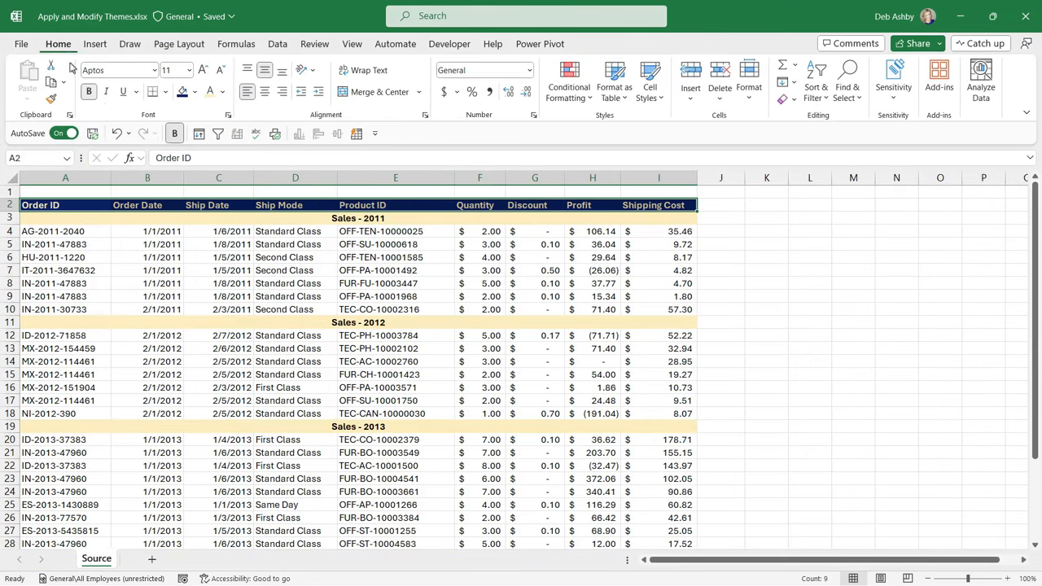
left_click(194, 91)
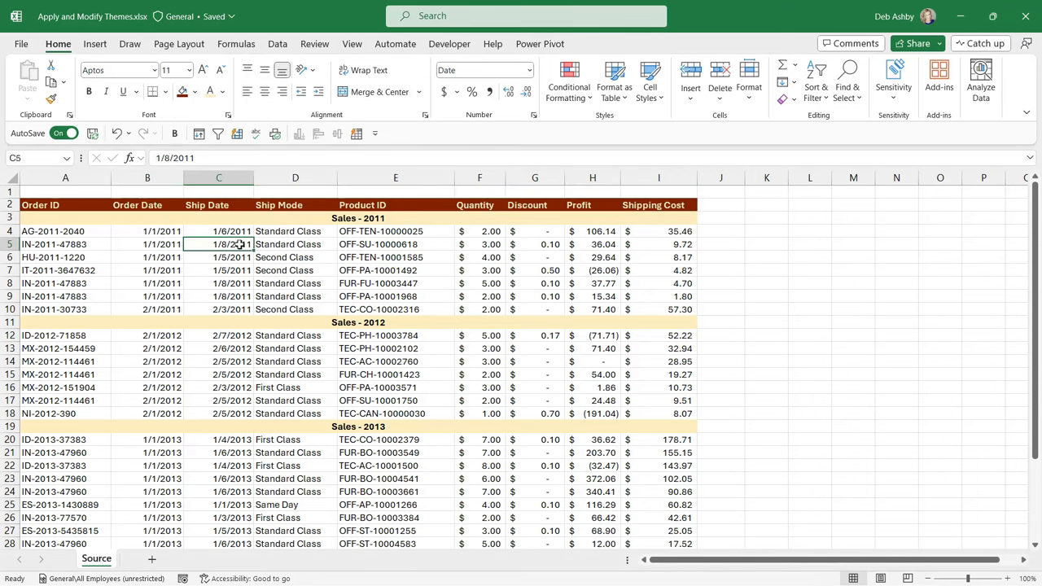
left_click(29, 78)
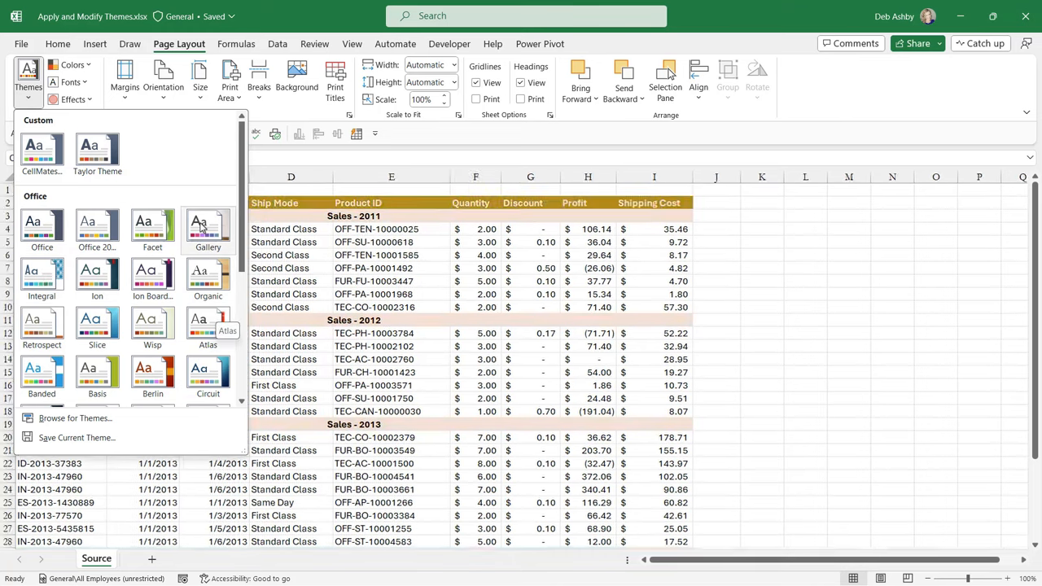
mouse_move(209, 277)
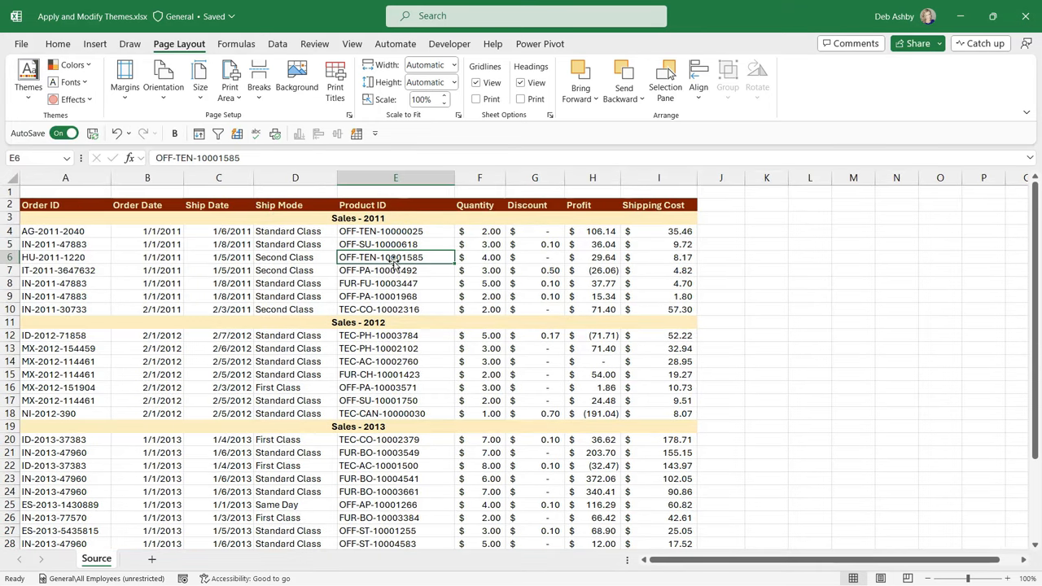
mouse_move(378, 242)
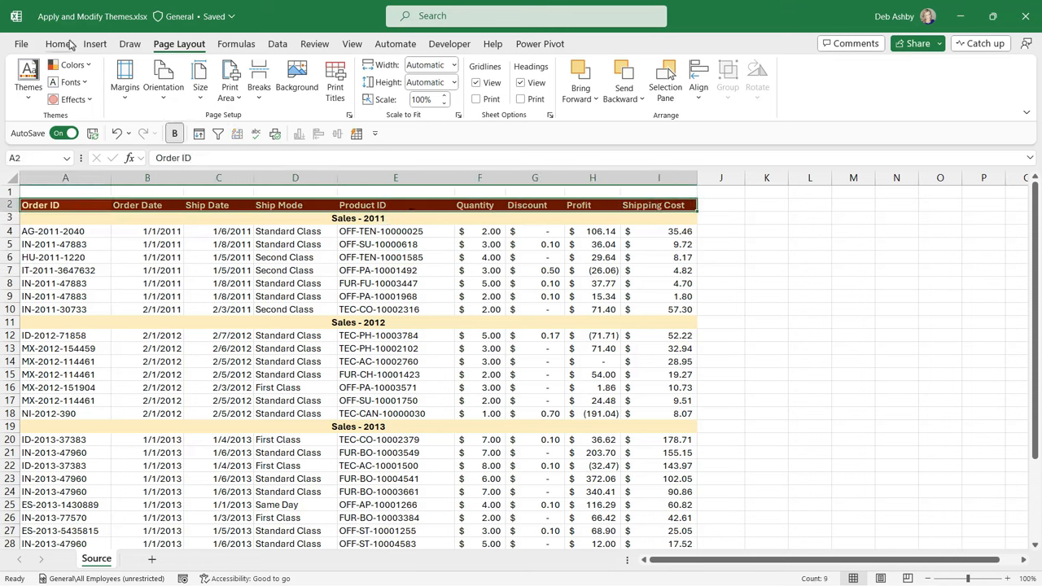
Step: Fill the header row with a custom dark green, RGB 40, 91, 65, from More Colors
left_click(59, 42)
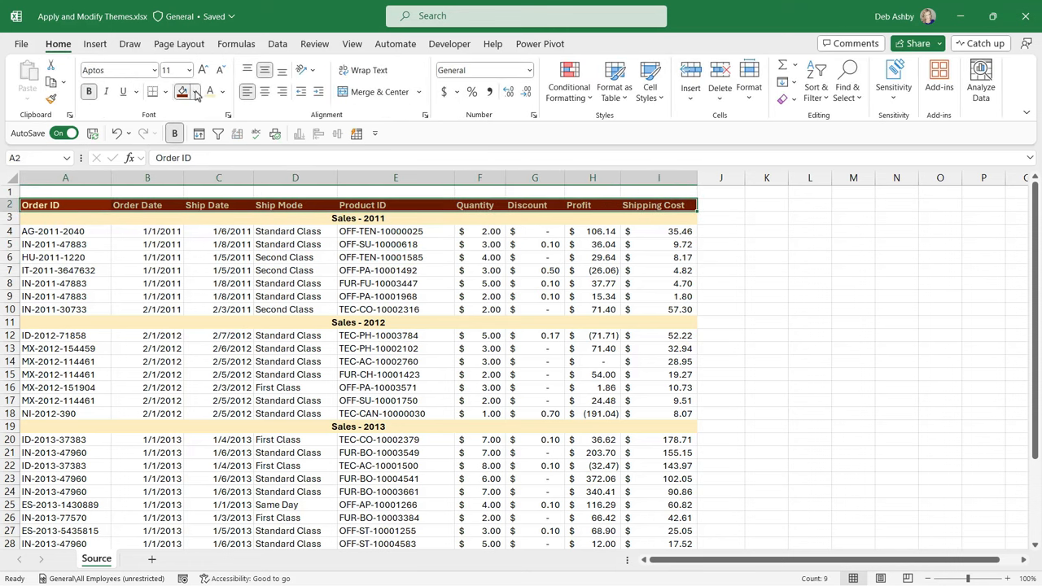
left_click(195, 91)
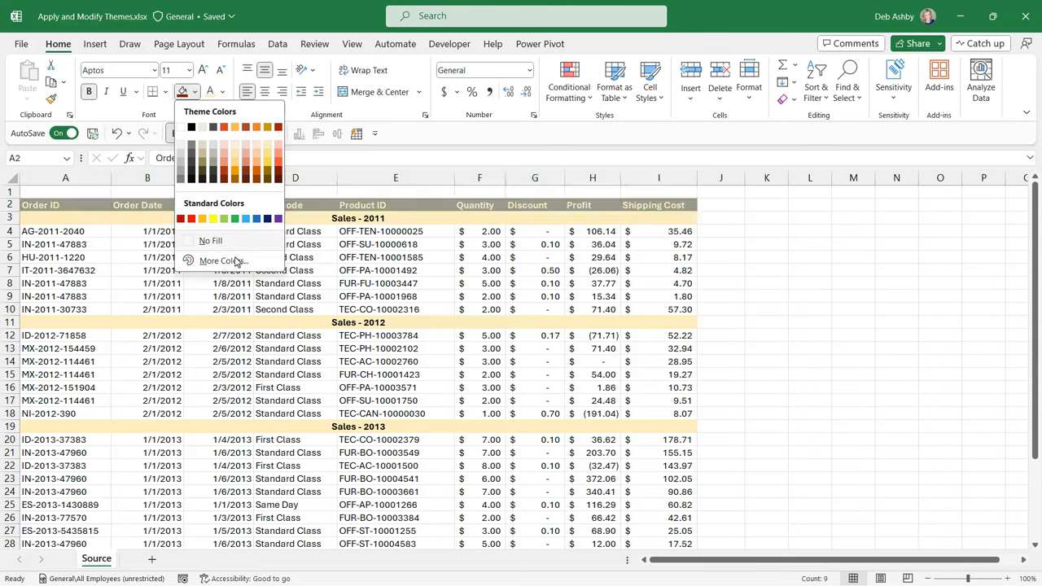
left_click(225, 261)
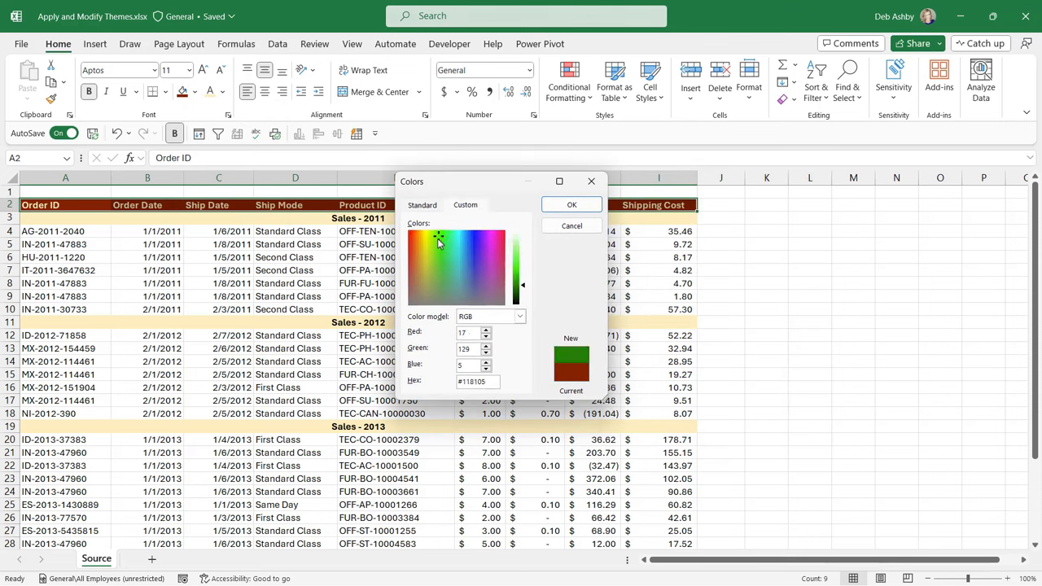
left_click(464, 257)
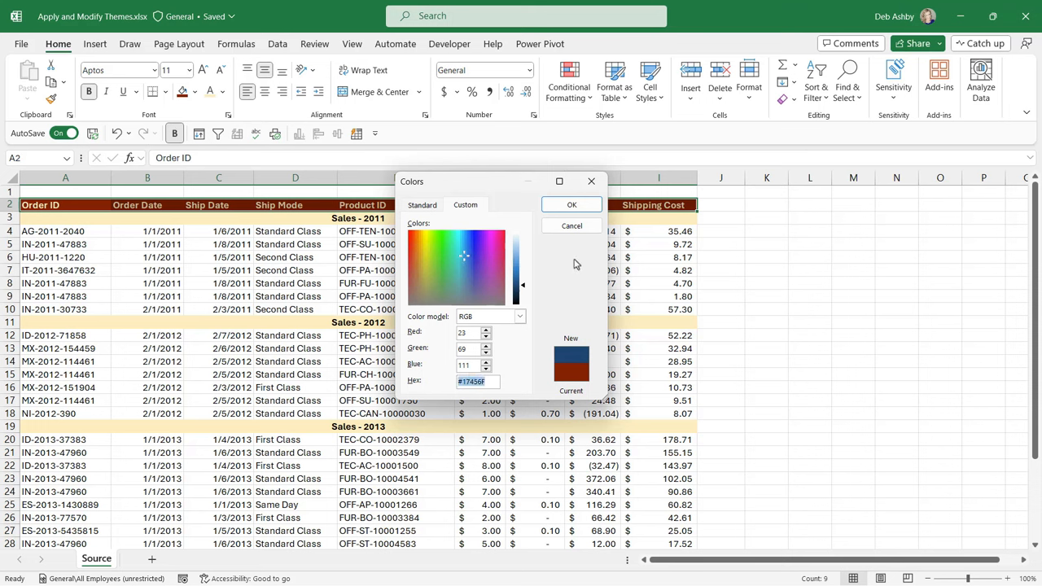
left_click(475, 382)
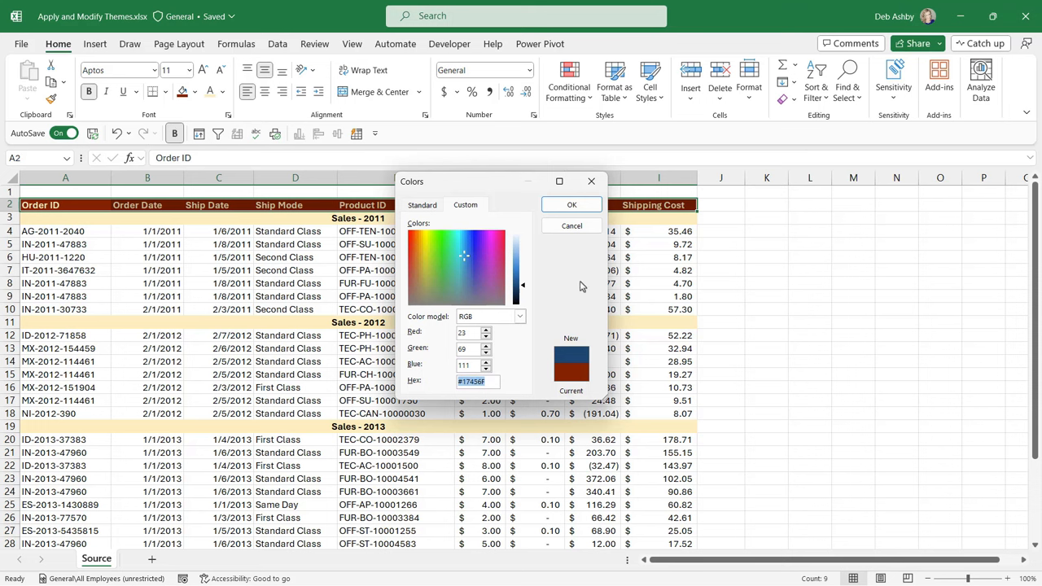
mouse_move(578, 287)
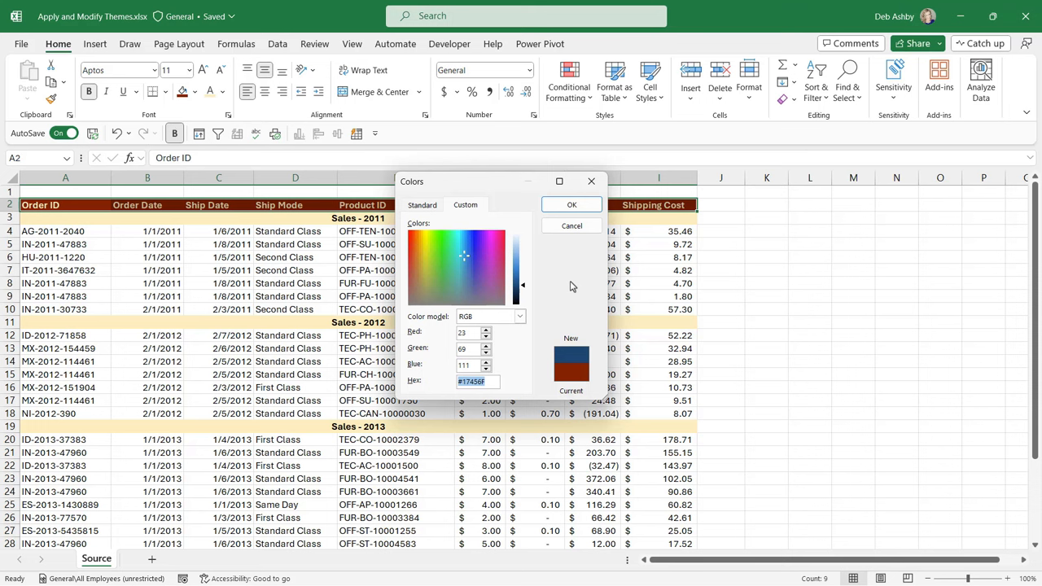
mouse_move(498, 404)
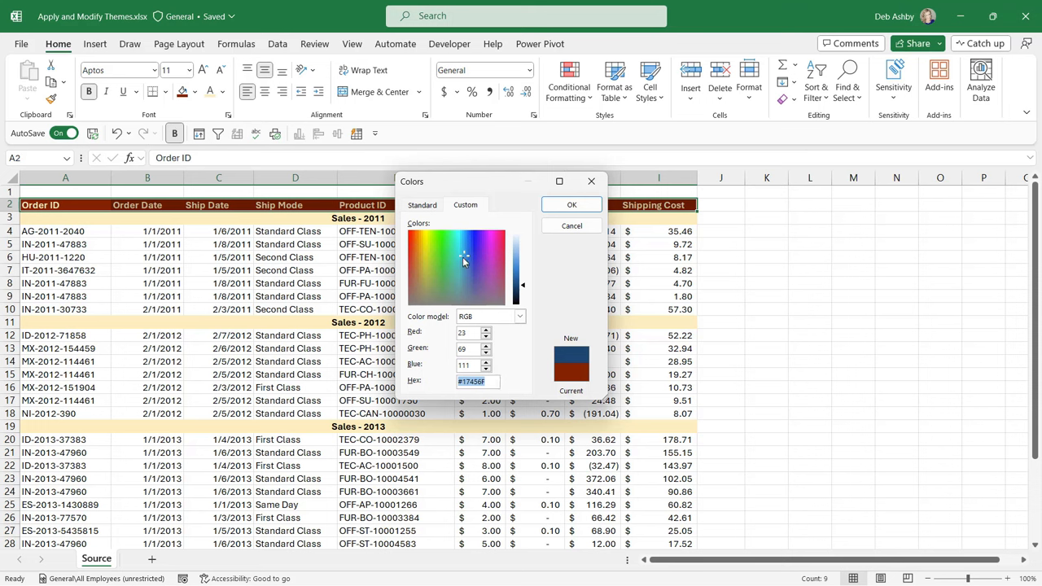
left_click(448, 280)
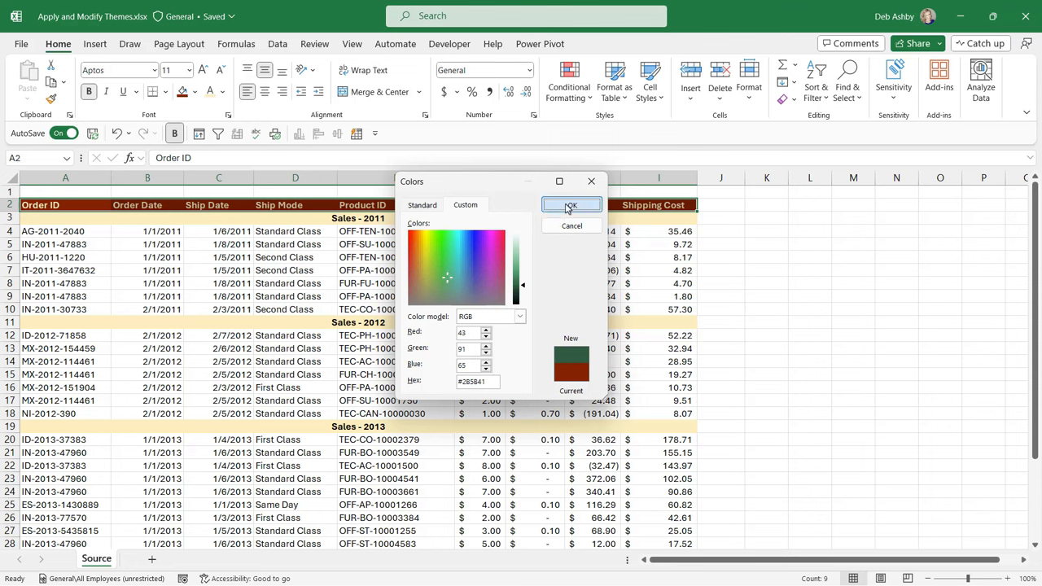
left_click(570, 205)
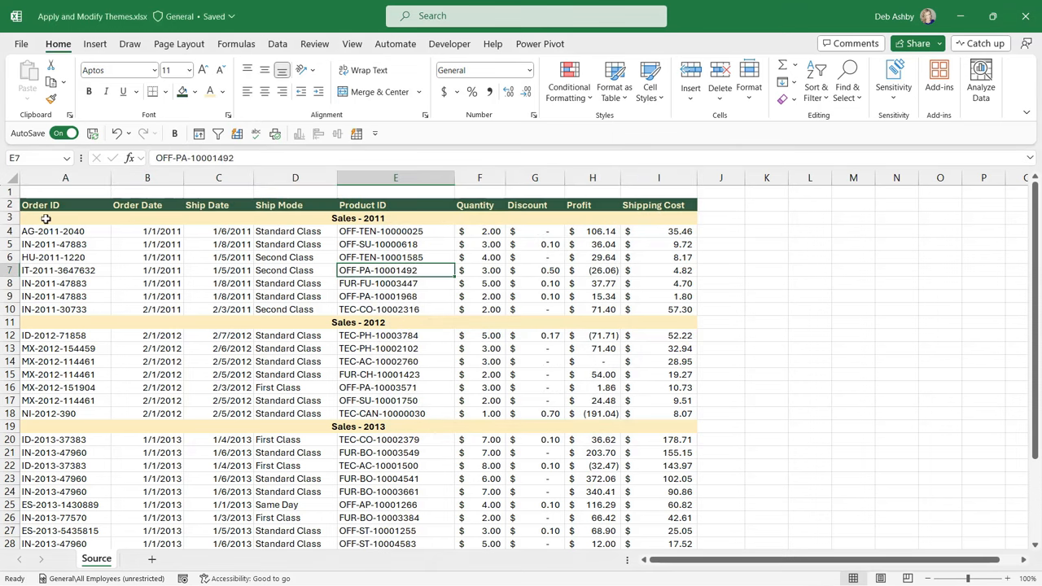
Step: Select the Sales year rows from 2011 onward and fill them with a pale custom green
left_click(65, 218)
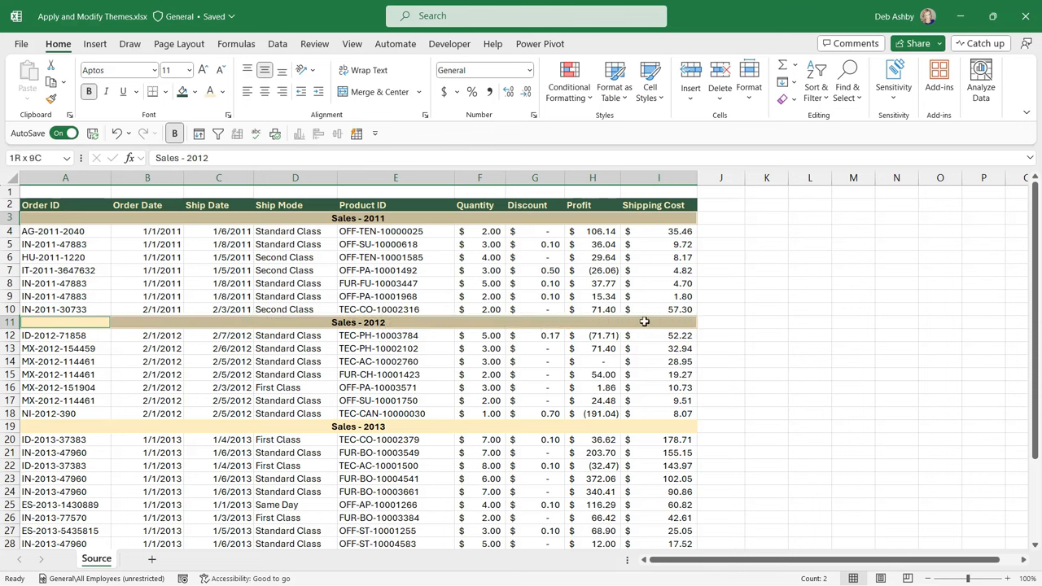
scroll("down", 3)
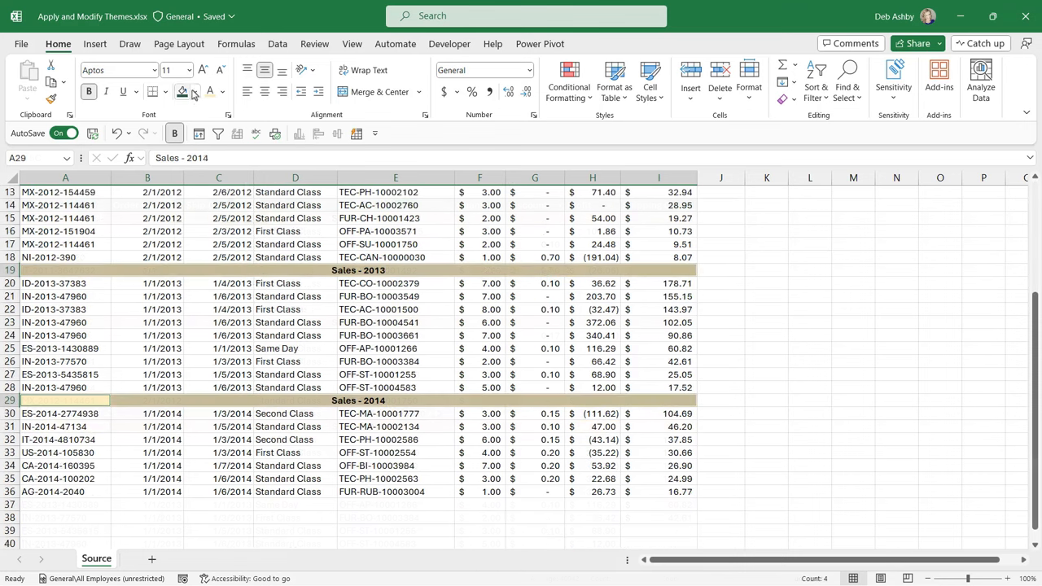
left_click(194, 92)
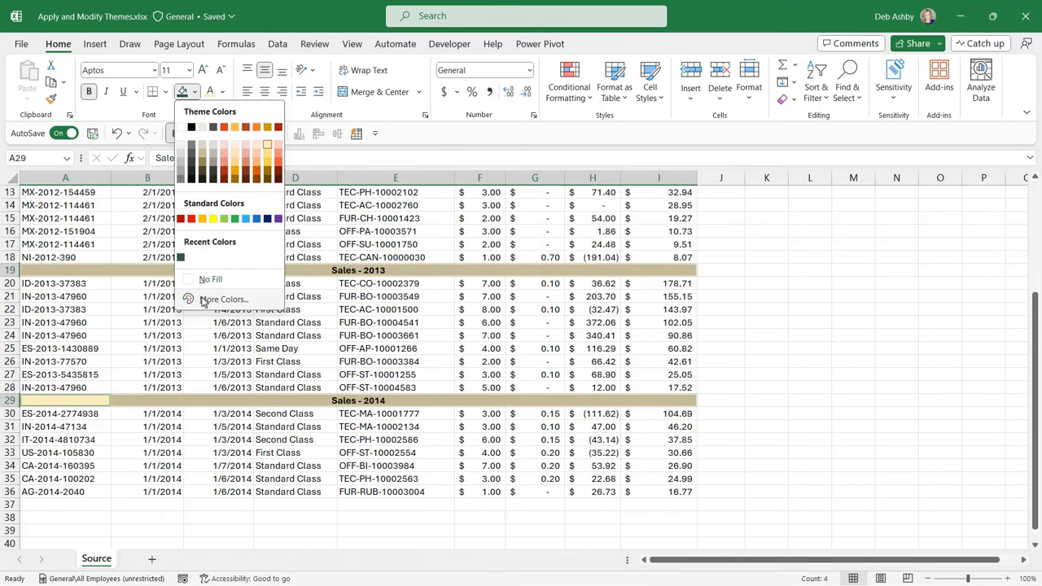
left_click(225, 300)
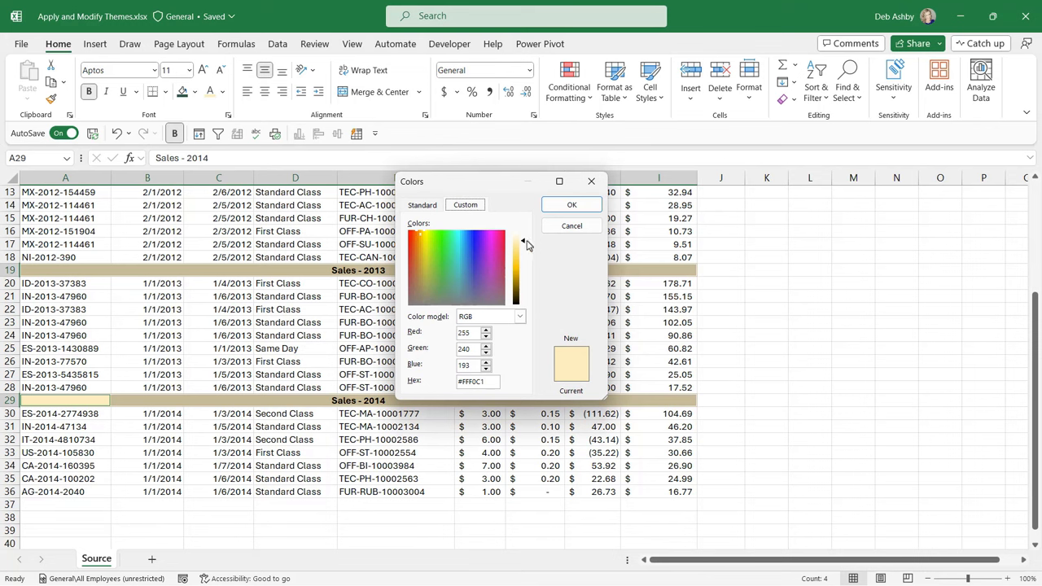
left_click(459, 250)
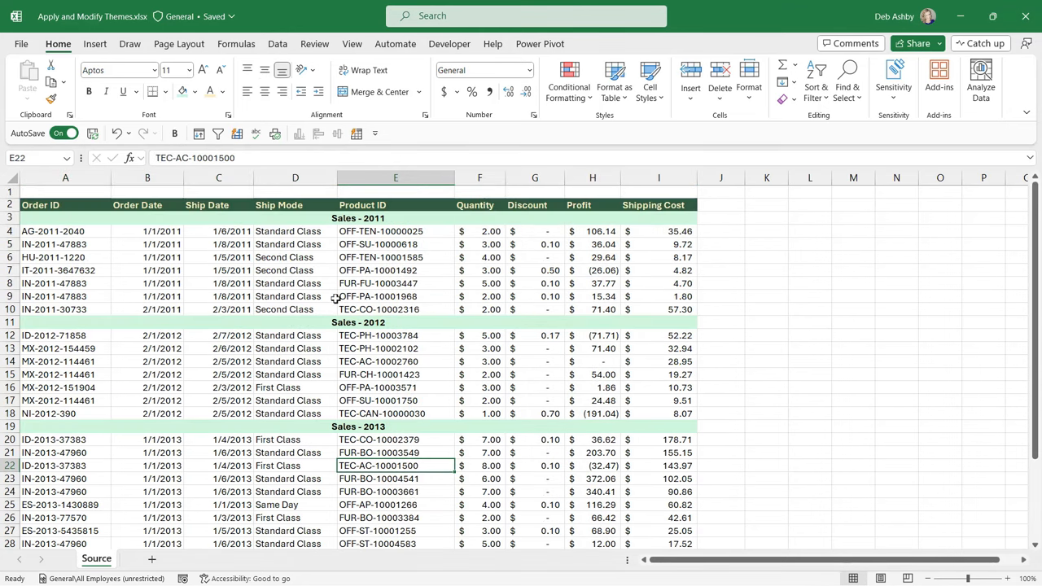
mouse_move(410, 265)
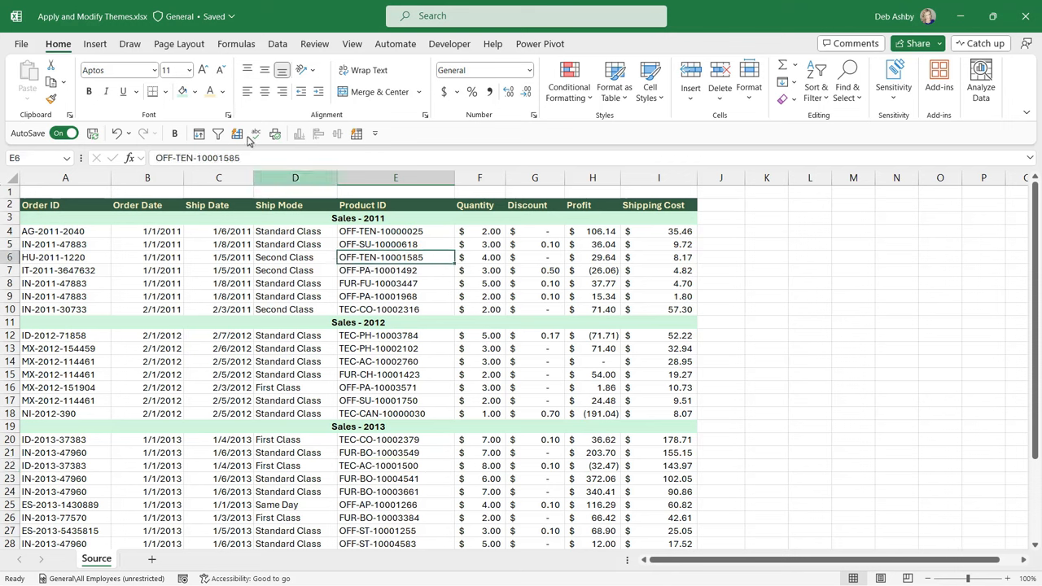
Step: Save the workbook's current look as a custom theme named DA Theme
left_click(179, 44)
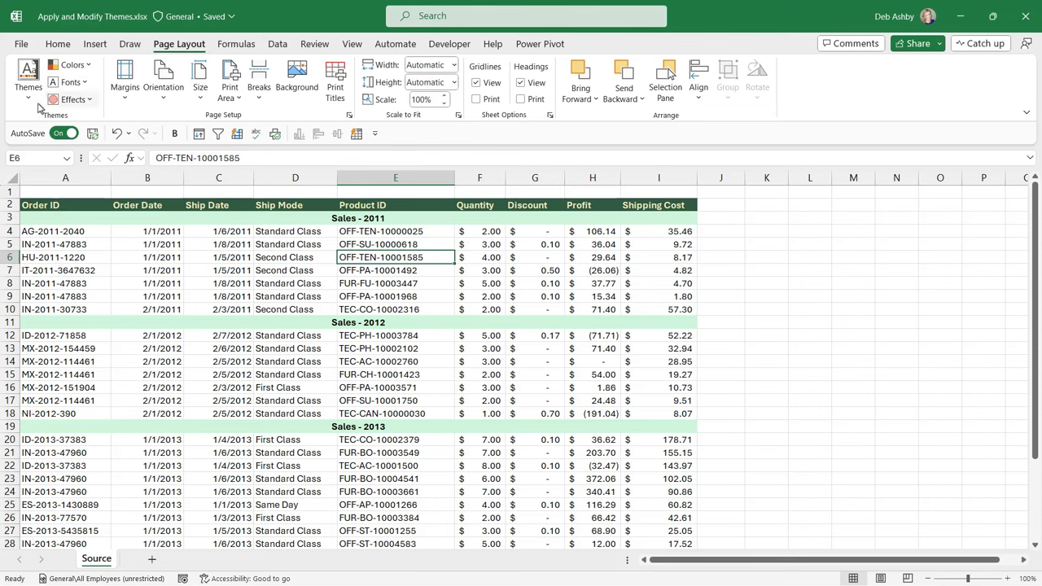
left_click(28, 78)
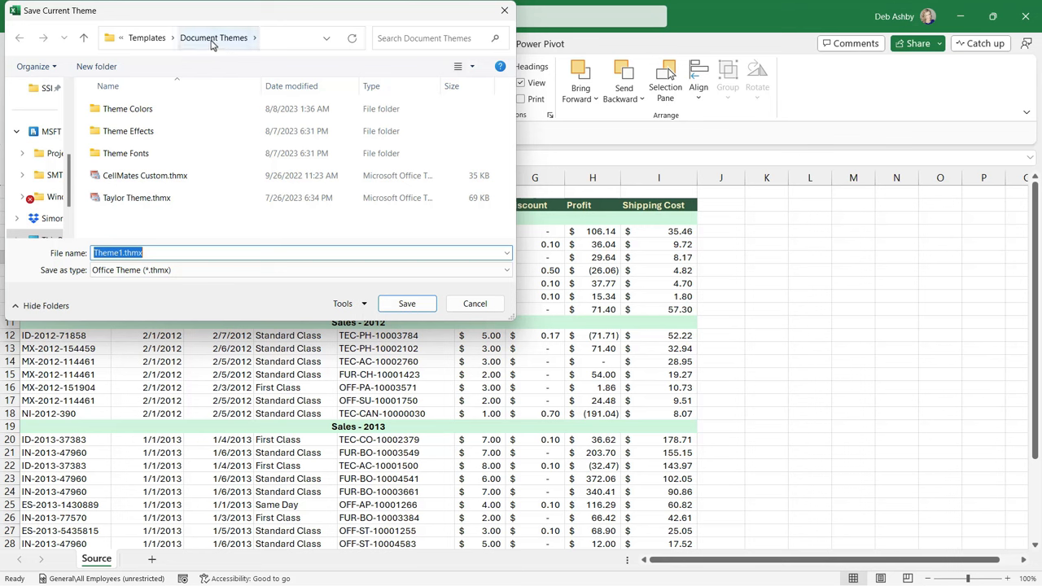
mouse_move(217, 72)
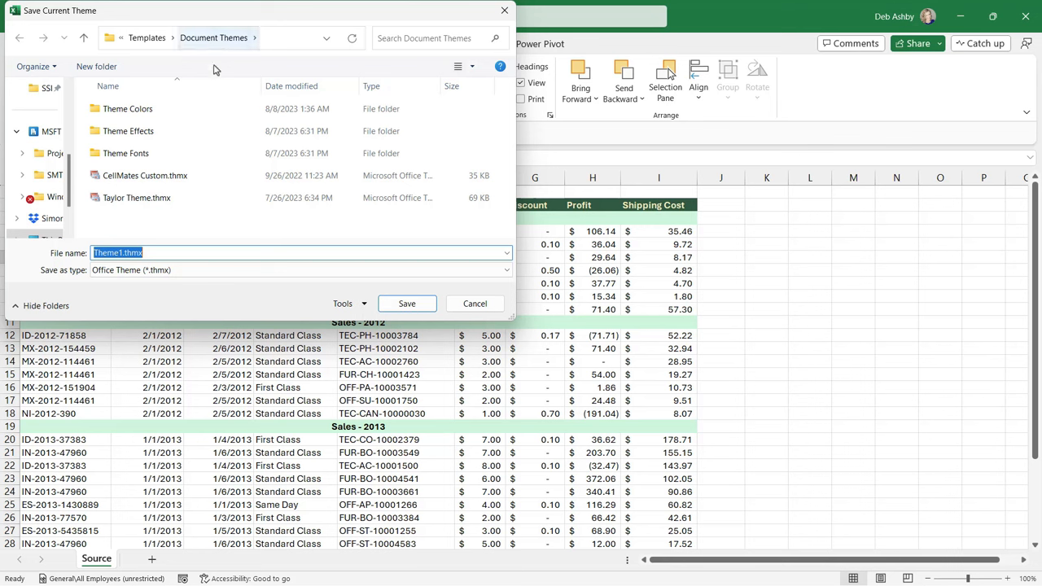
type("DA")
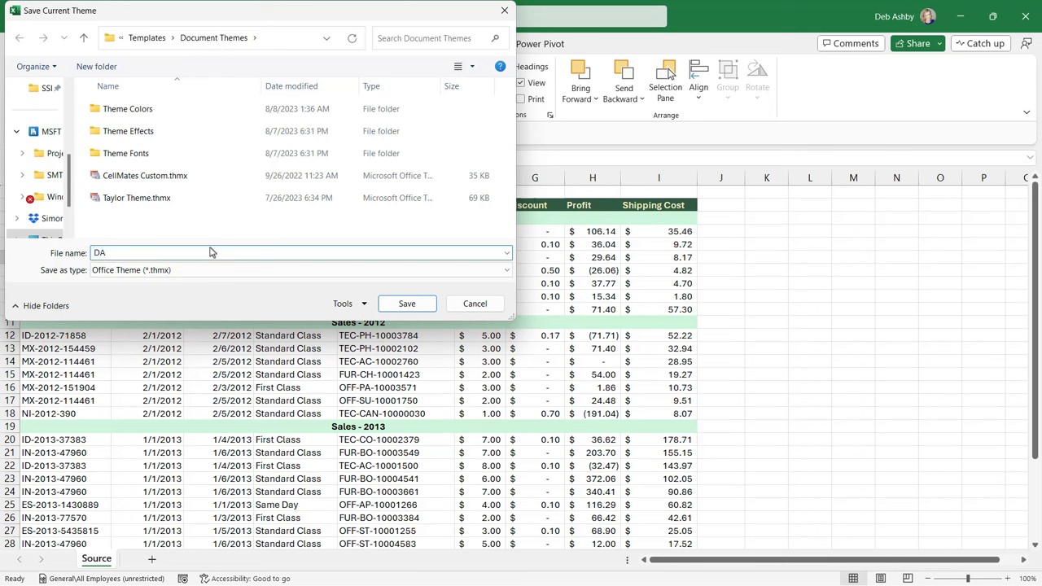
type("Theme")
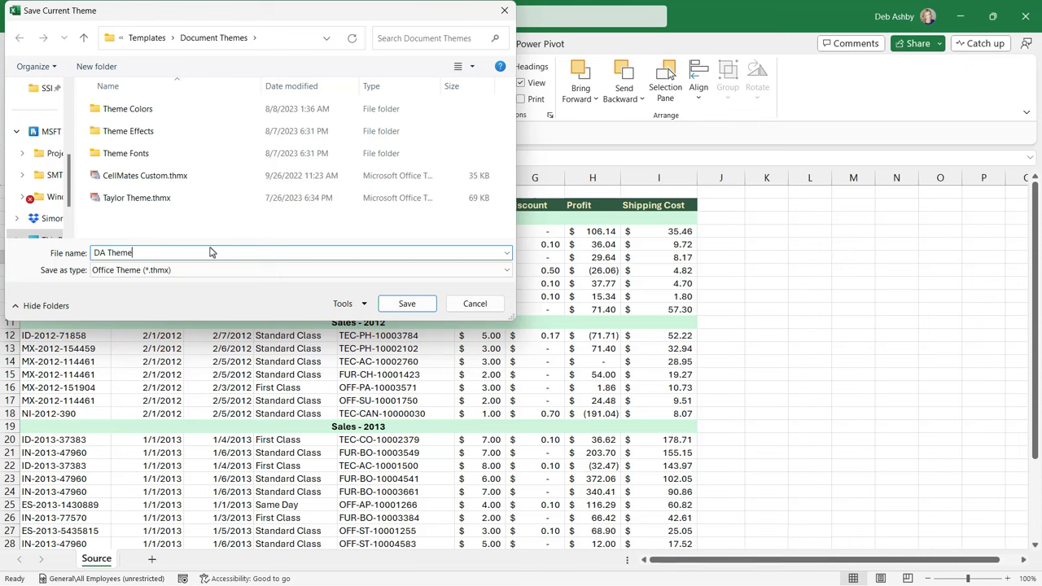
left_click(407, 303)
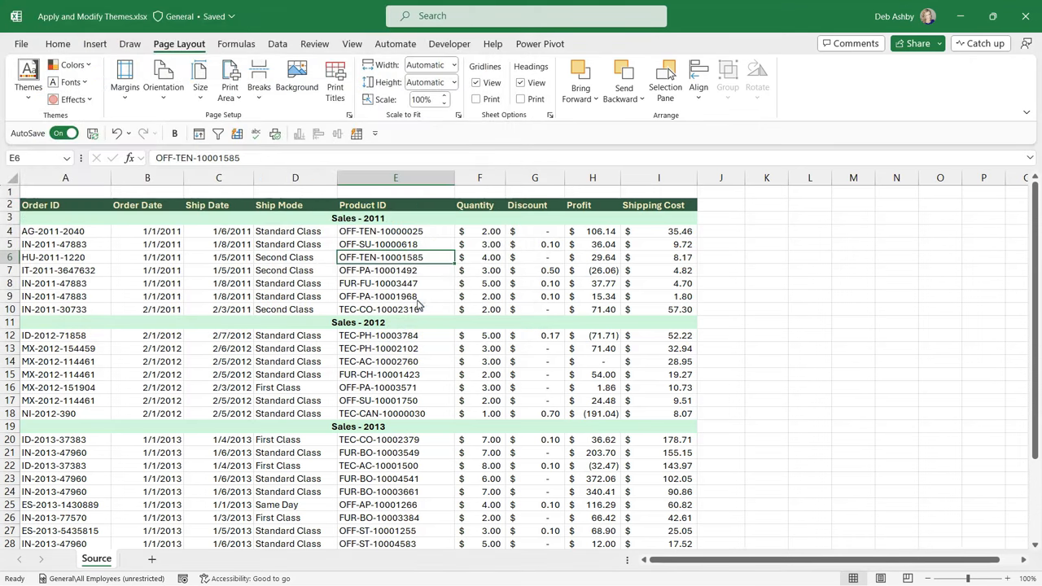
Step: Apply a different gallery theme turning the headers gold, then reopen the Themes gallery
left_click(395, 283)
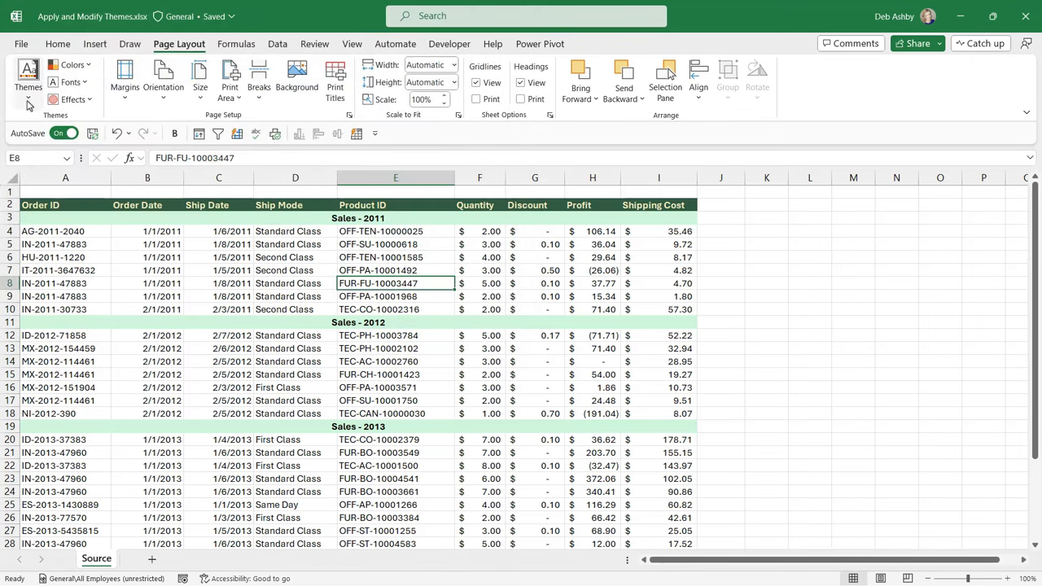
left_click(27, 78)
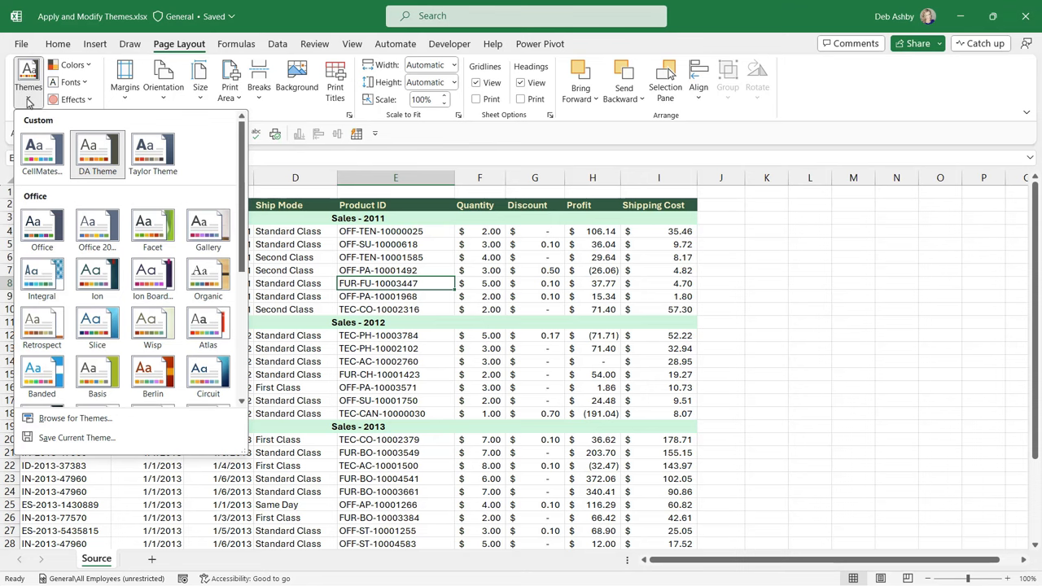
mouse_move(98, 153)
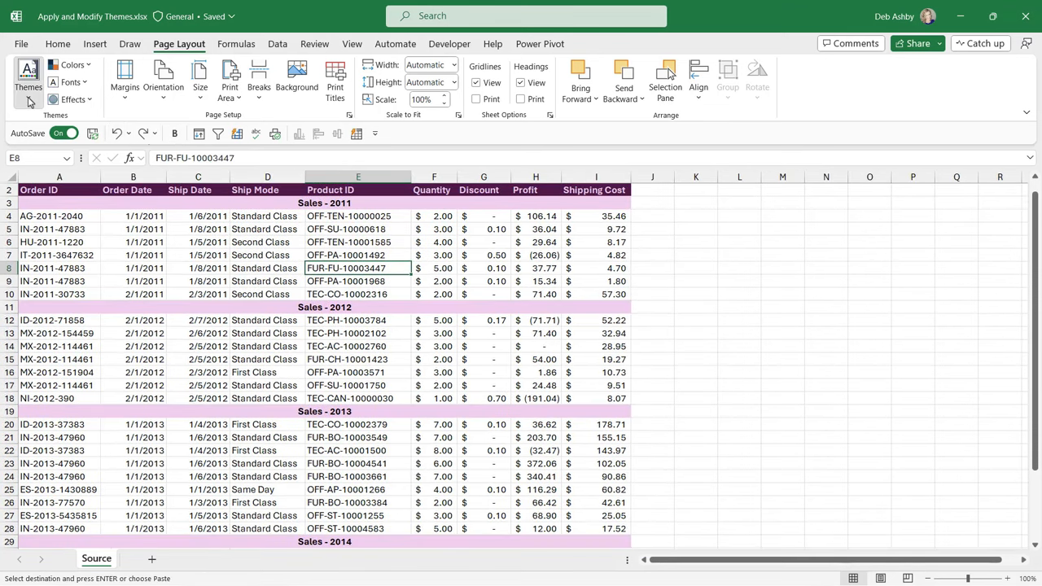
left_click(29, 79)
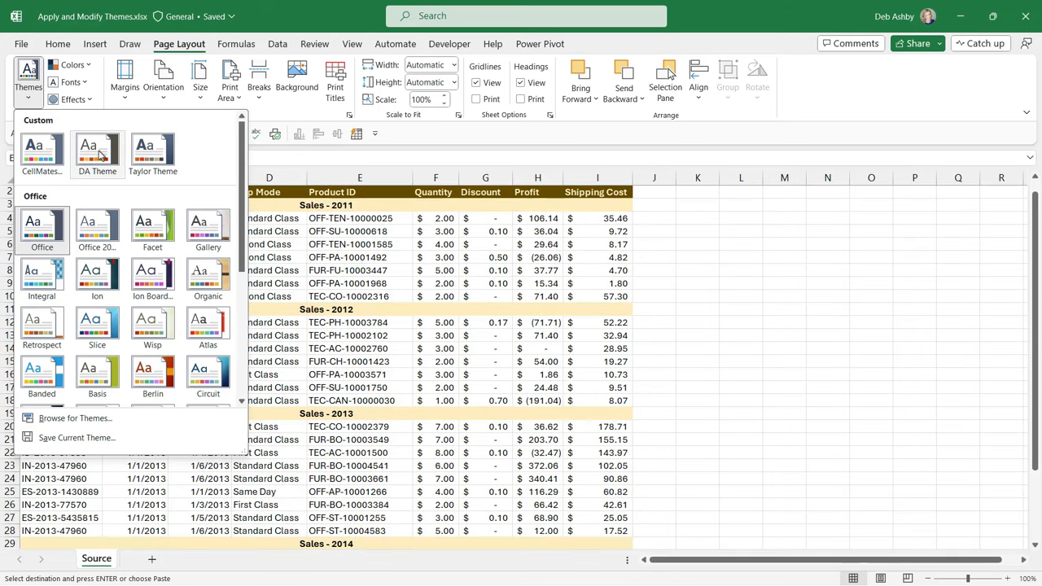